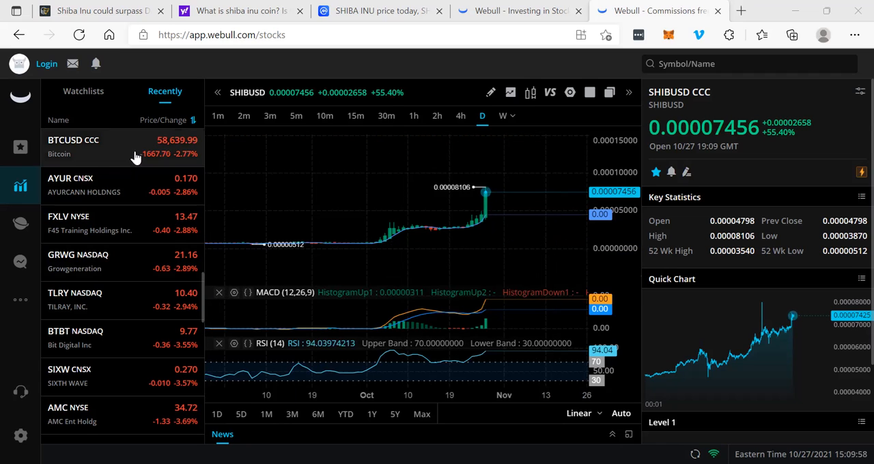
# Search Webull for SHIB and bring up the SHIBUSD crypto chart
pyautogui.click(74, 146)
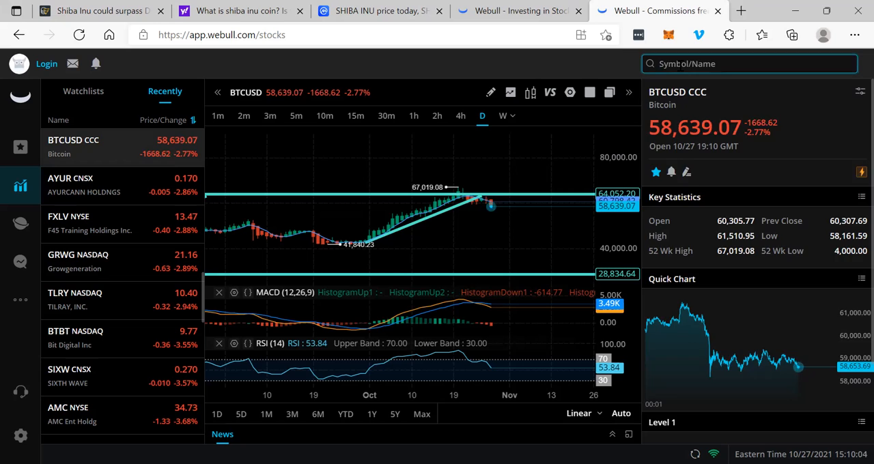
pyautogui.write('SHIB')
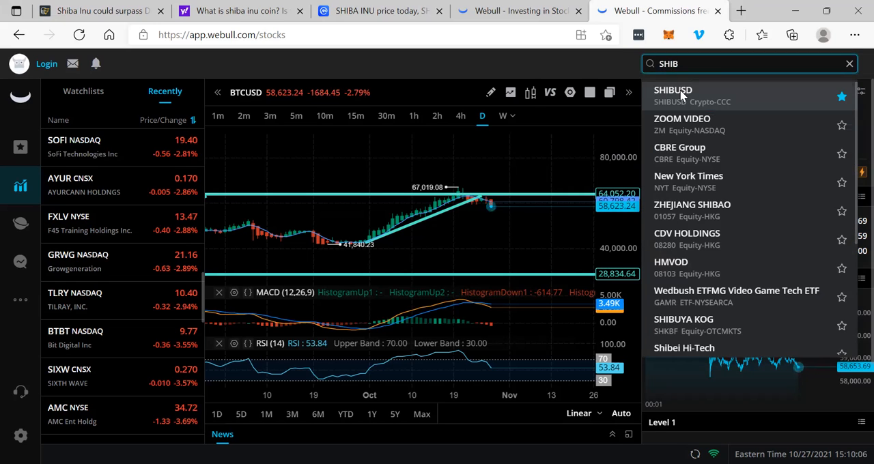
pyautogui.click(674, 94)
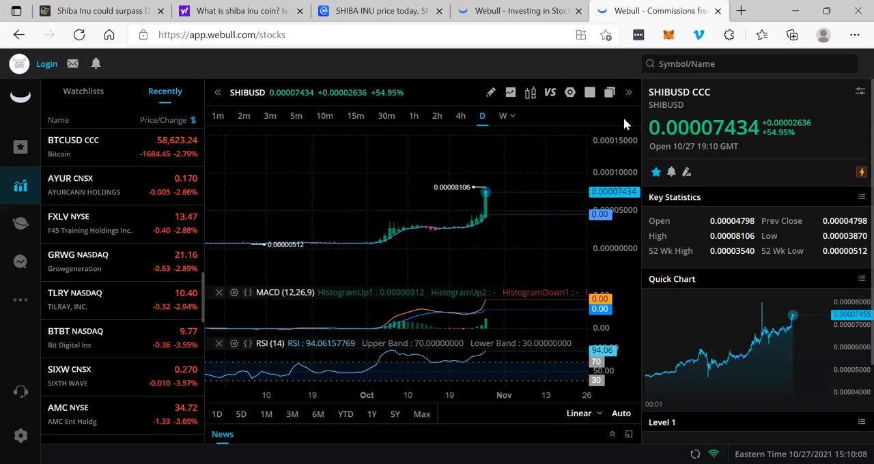
pyautogui.moveTo(485, 197)
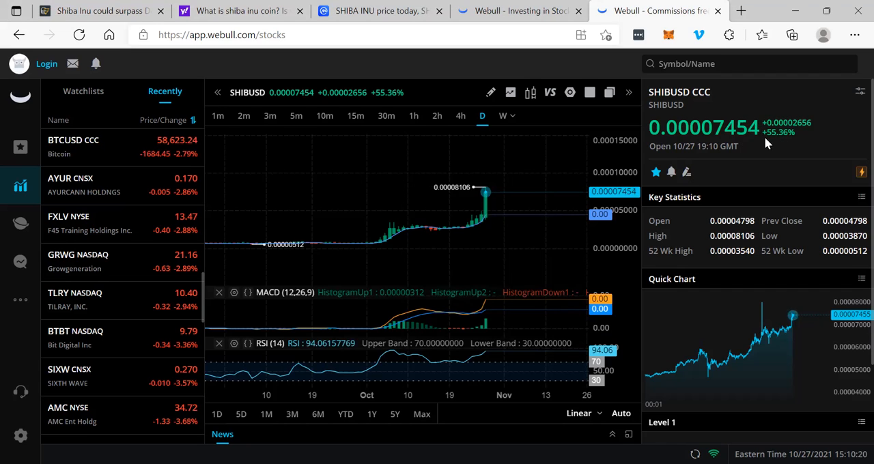
pyautogui.moveTo(497, 235)
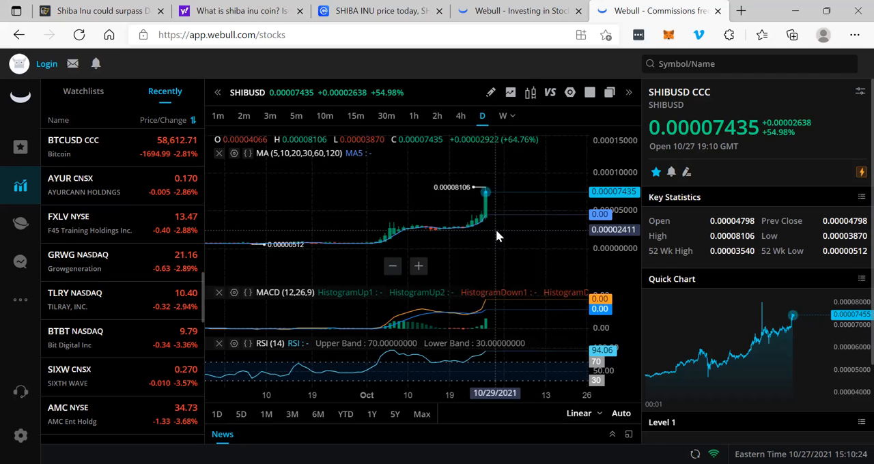
# Draw a trend line from the early-September low to the late-October peak, then show Webull's home page
pyautogui.click(491, 93)
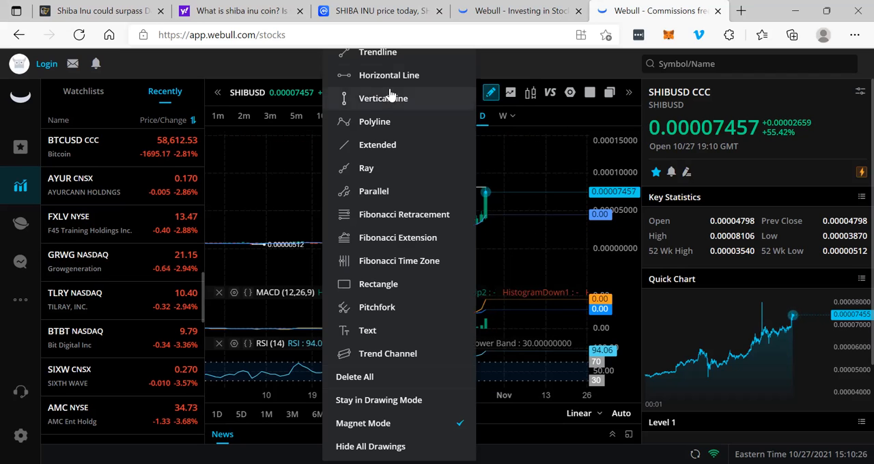
pyautogui.click(383, 99)
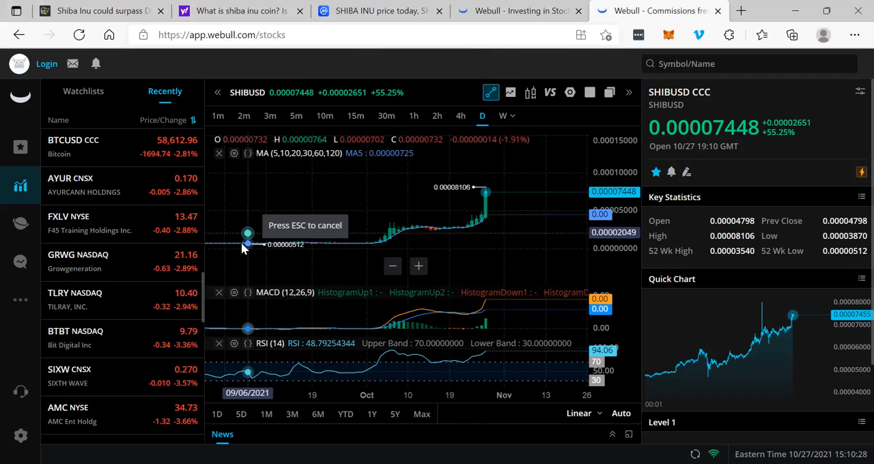
pyautogui.moveTo(248, 243); pyautogui.dragTo(489, 186)
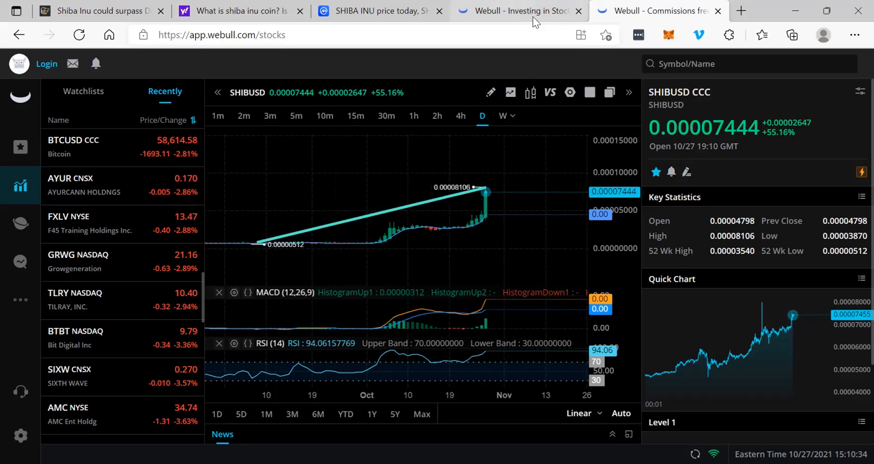
pyautogui.click(516, 10)
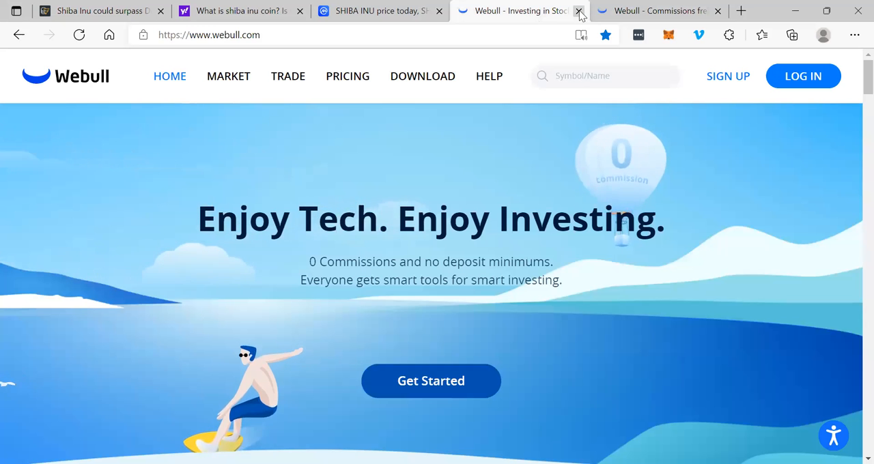
# Close the Webull home tab and read down CoinMarketCap's SHIBA INU page past the chart to its live price data
pyautogui.click(579, 11)
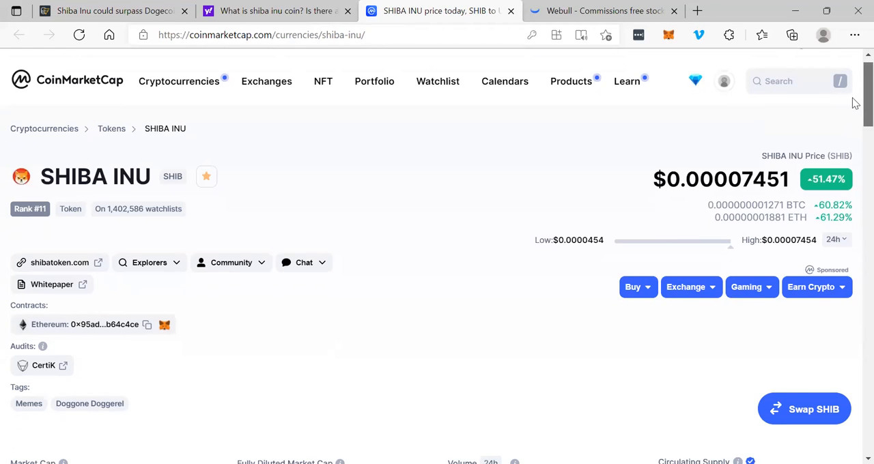
pyautogui.scroll(-3)
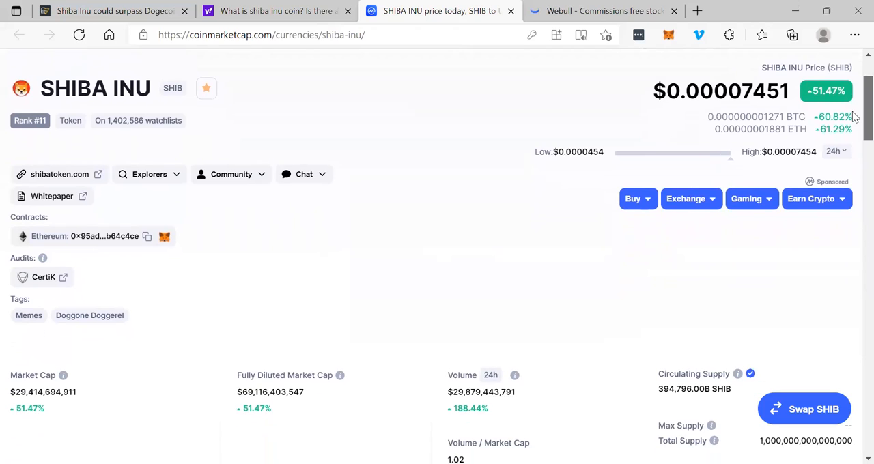
pyautogui.scroll(-3)
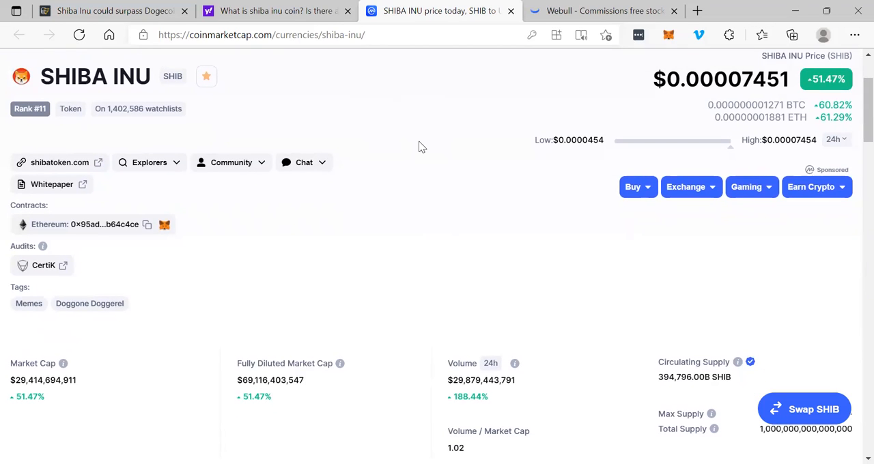
pyautogui.scroll(-3)
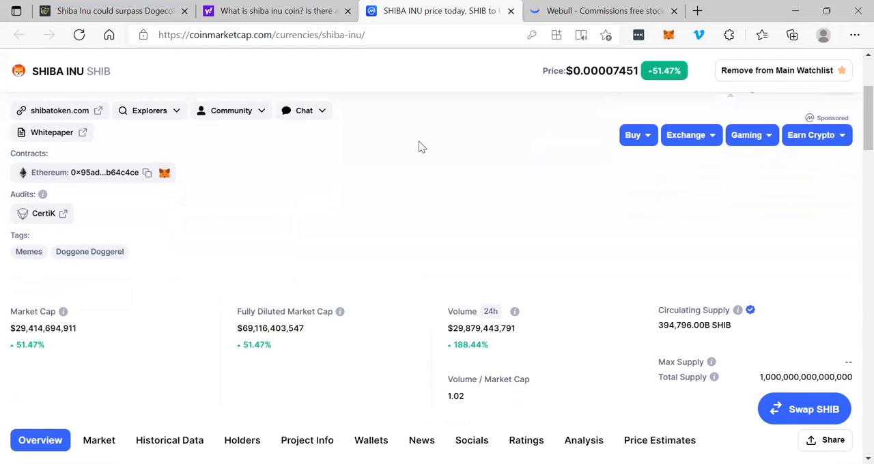
pyautogui.scroll(-3)
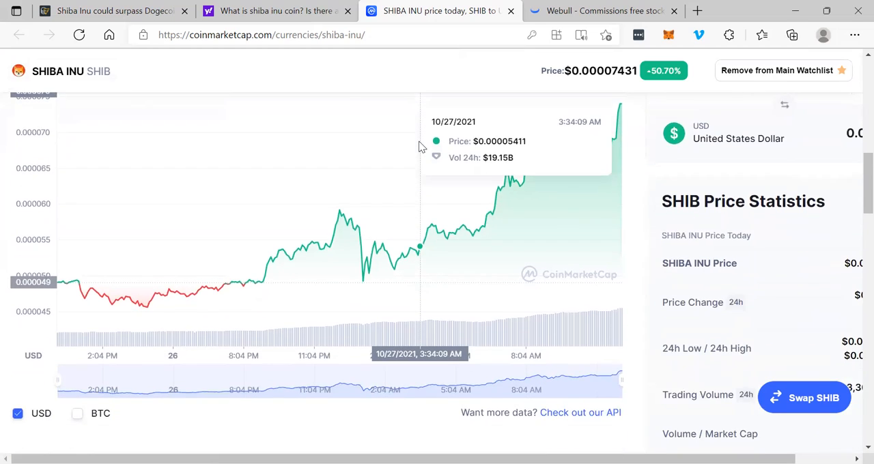
pyautogui.scroll(-3)
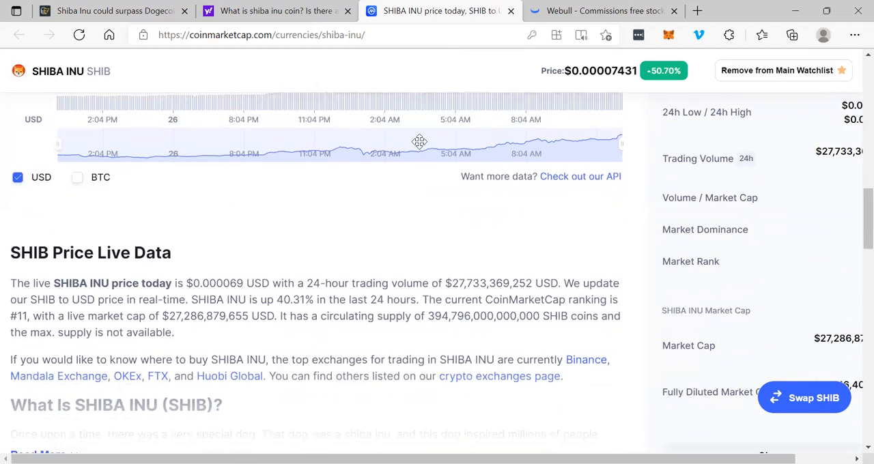
pyautogui.scroll(-3)
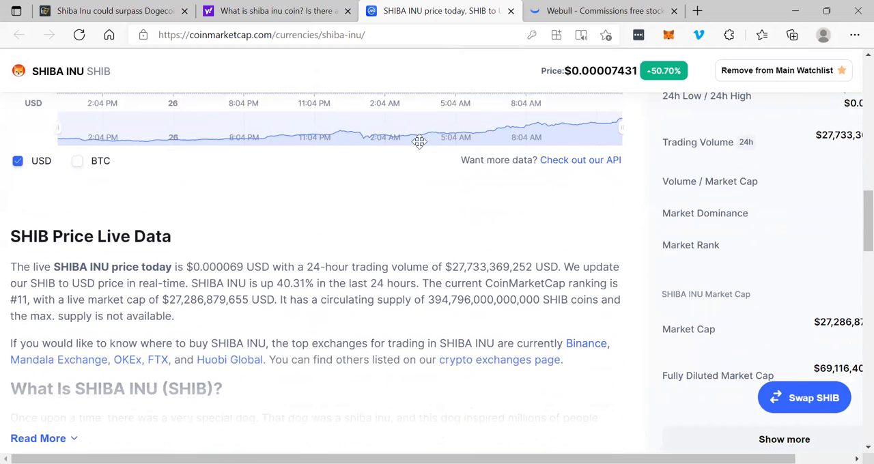
pyautogui.scroll(-3)
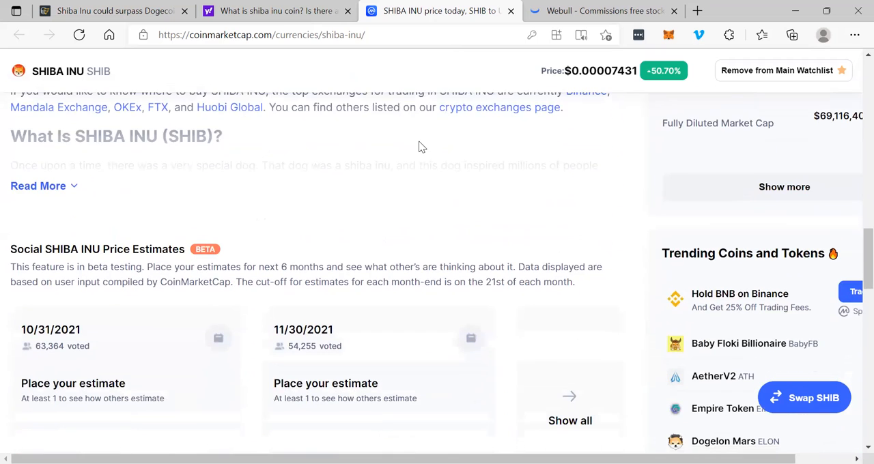
# Expand 'What Is SHIBA INU (SHIB)?' and read through the founders' reasons for creating SHIB
pyautogui.click(38, 186)
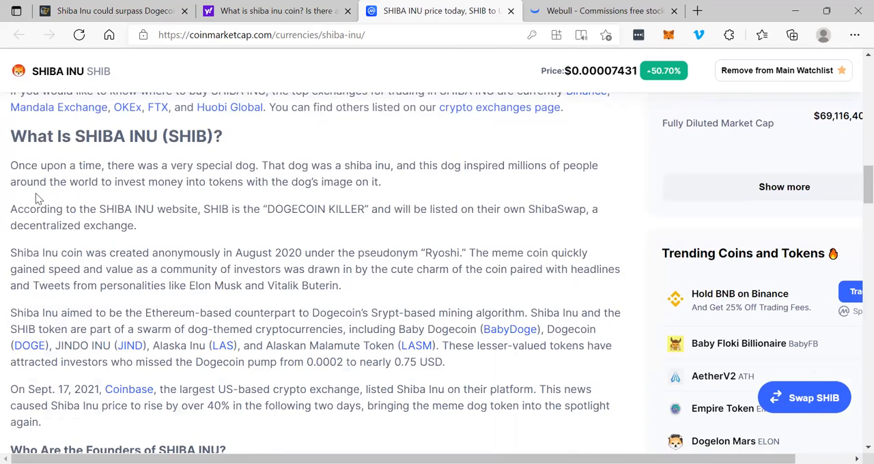
pyautogui.moveTo(239, 280)
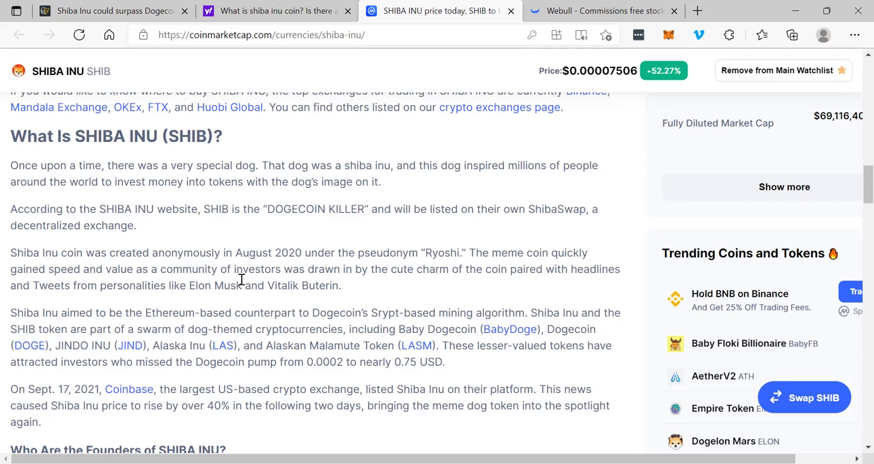
pyautogui.scroll(-3)
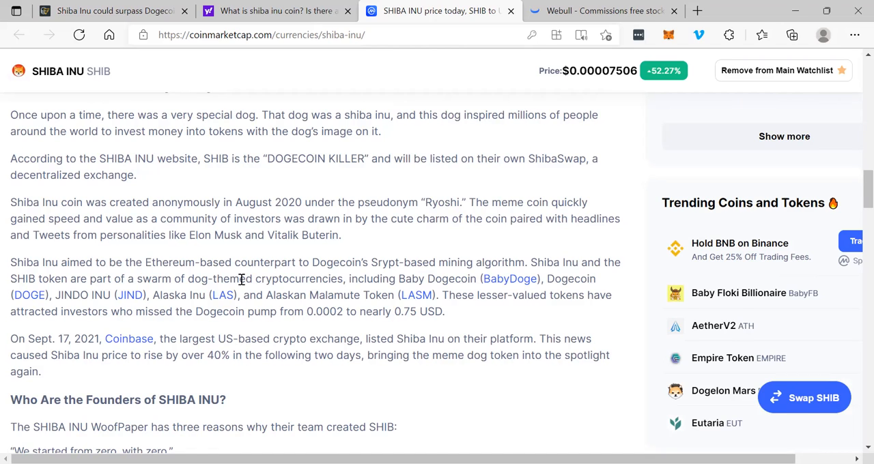
pyautogui.scroll(-3)
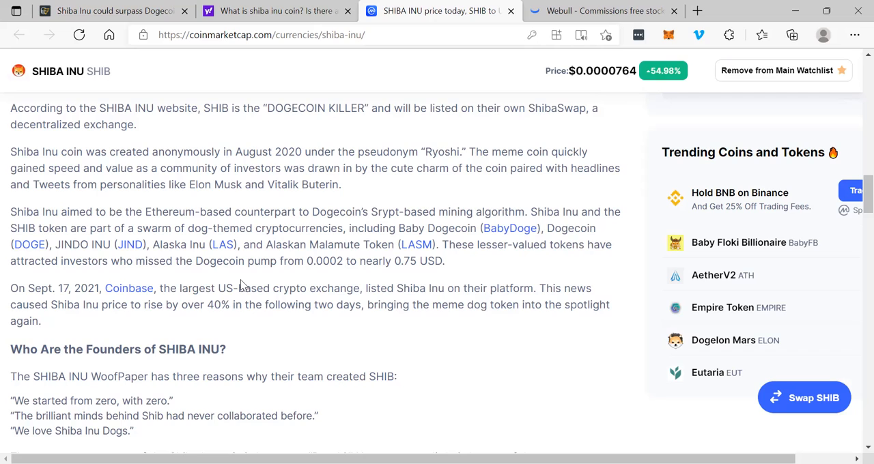
pyautogui.scroll(-3)
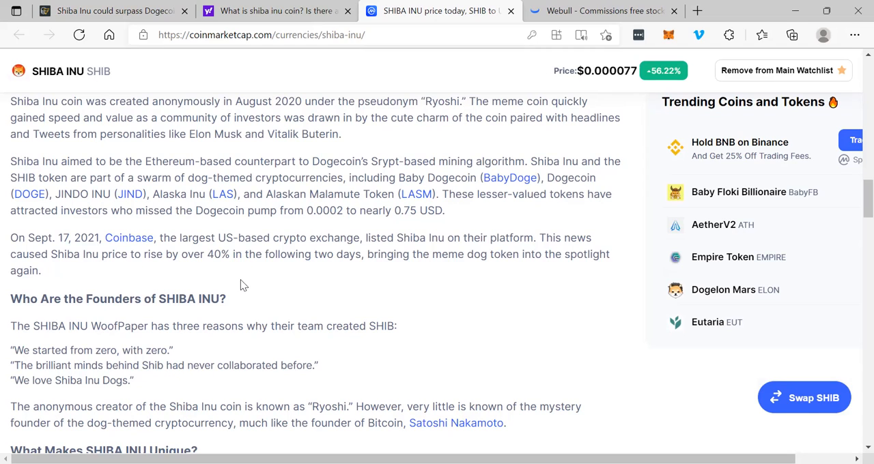
pyautogui.scroll(-3)
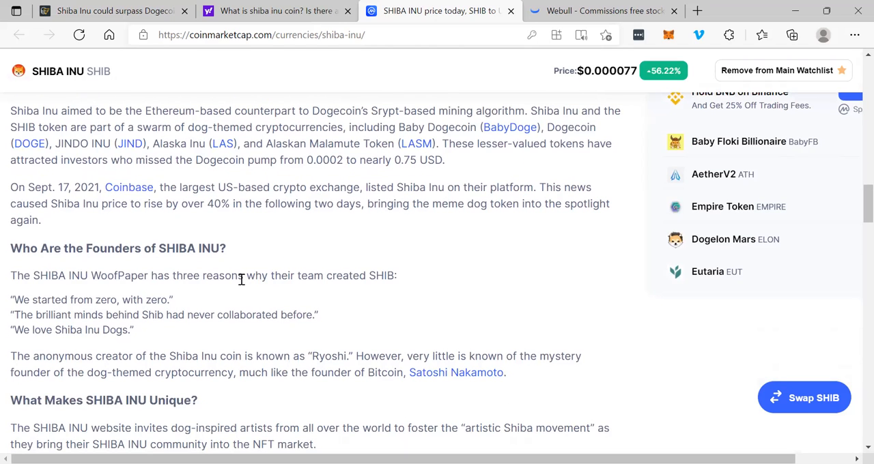
pyautogui.scroll(-3)
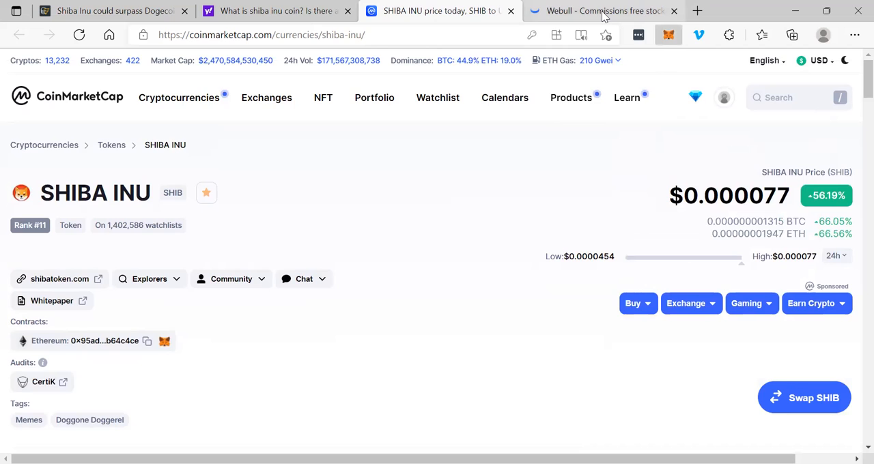
# Glance at the Webull SHIBUSD chart, then show the Yahoo News article on what Shiba Inu is
pyautogui.click(601, 11)
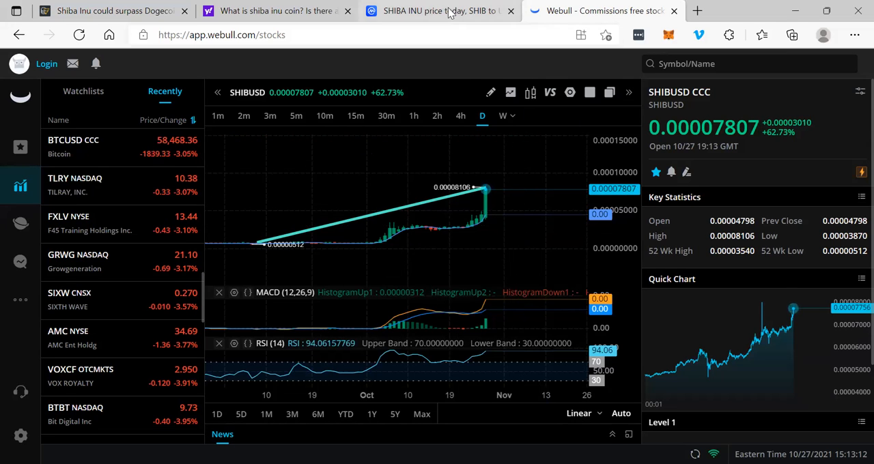
pyautogui.click(273, 11)
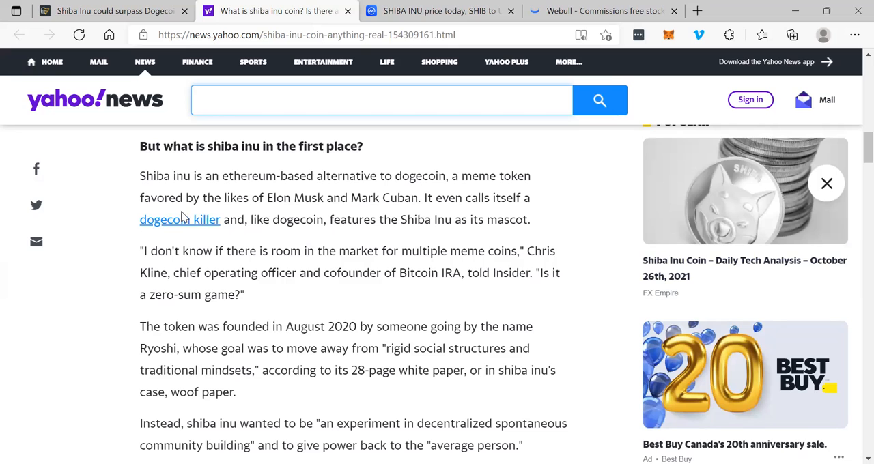
pyautogui.moveTo(176, 227)
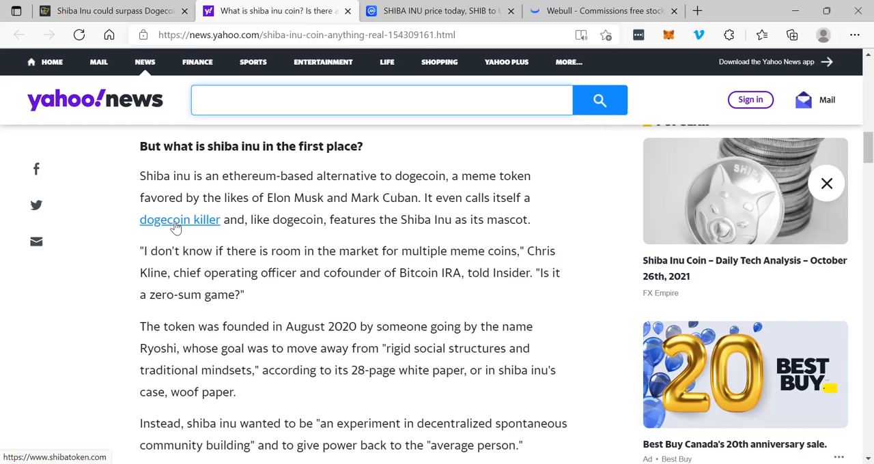
# View Cointelegraph's article on SHIB possibly surpassing Dogecoin, then return to the Webull SHIBUSD chart
pyautogui.click(109, 11)
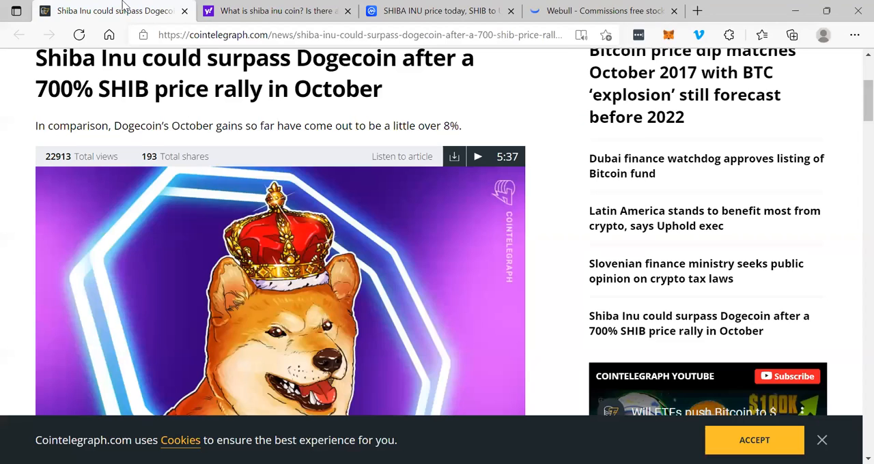
pyautogui.moveTo(2, 213)
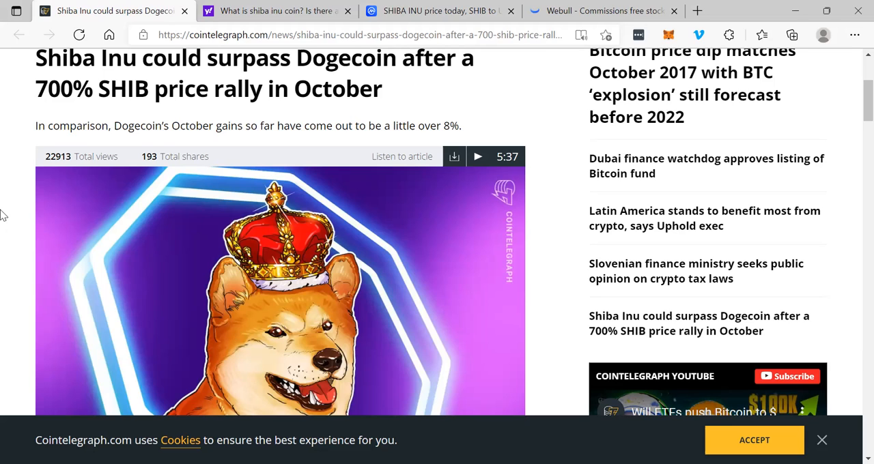
pyautogui.click(604, 11)
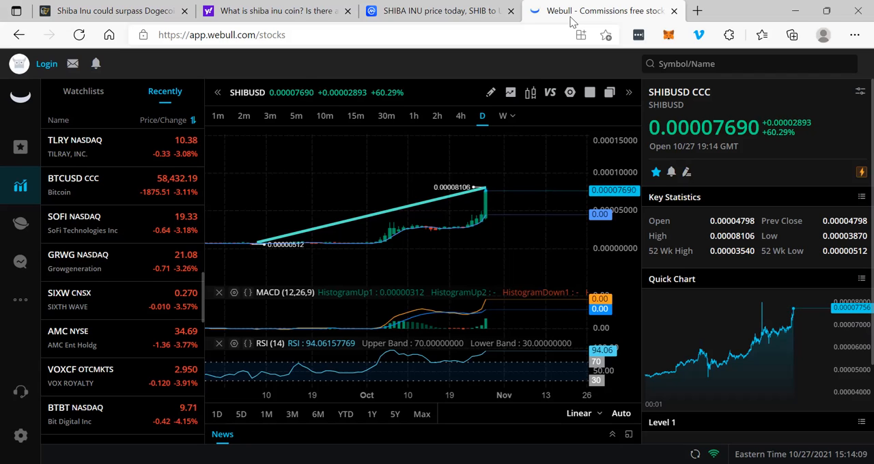
# Flip through the open tabs, then search Bing in a new tab for Shiba Inu and reach the shibatoken.com result
pyautogui.click(437, 11)
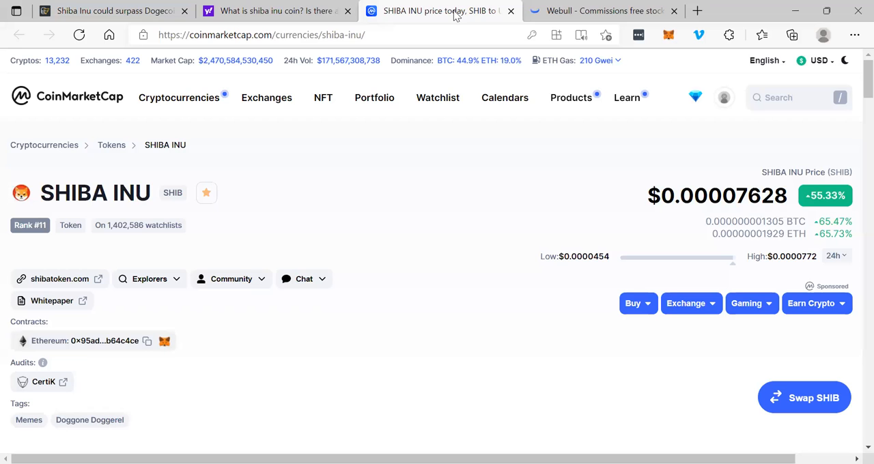
pyautogui.click(273, 11)
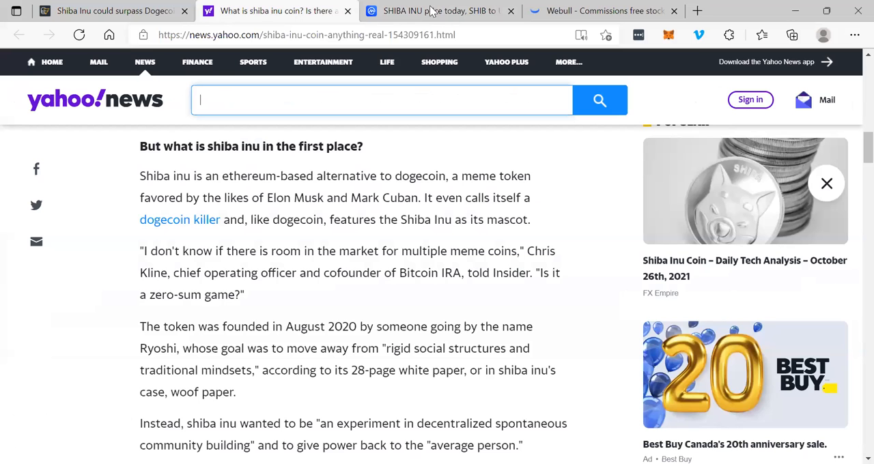
pyautogui.click(697, 11)
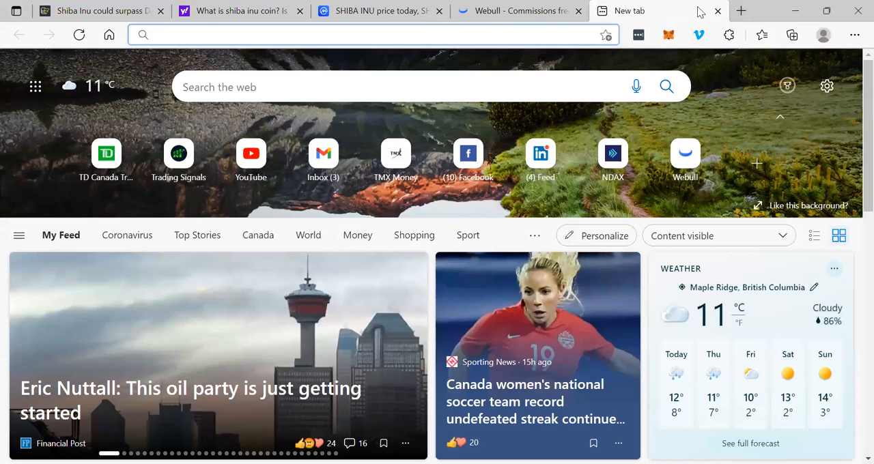
pyautogui.write('shiba inu price')
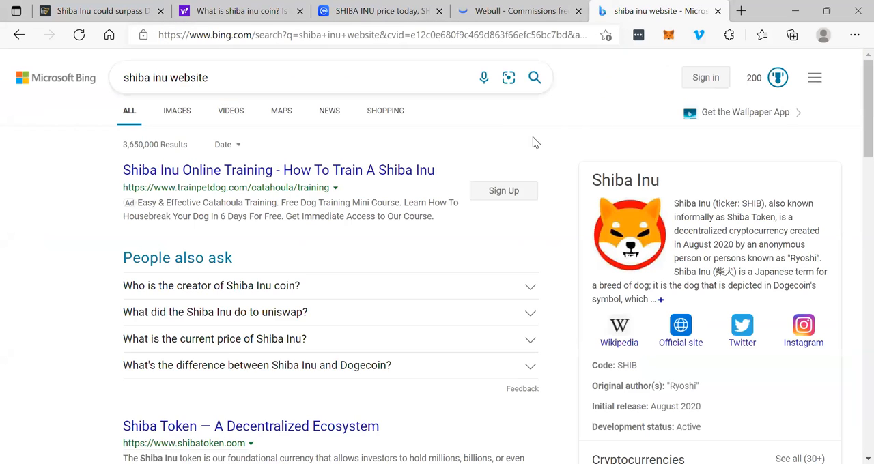
pyautogui.scroll(-3)
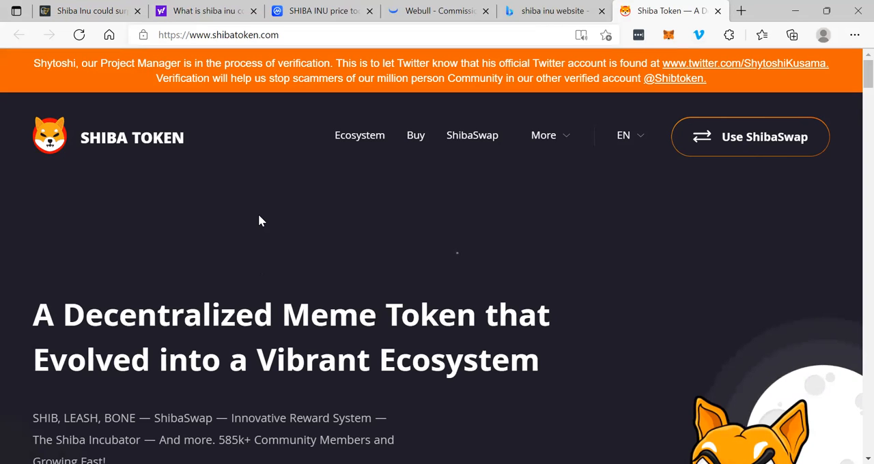
pyautogui.moveTo(2, 258)
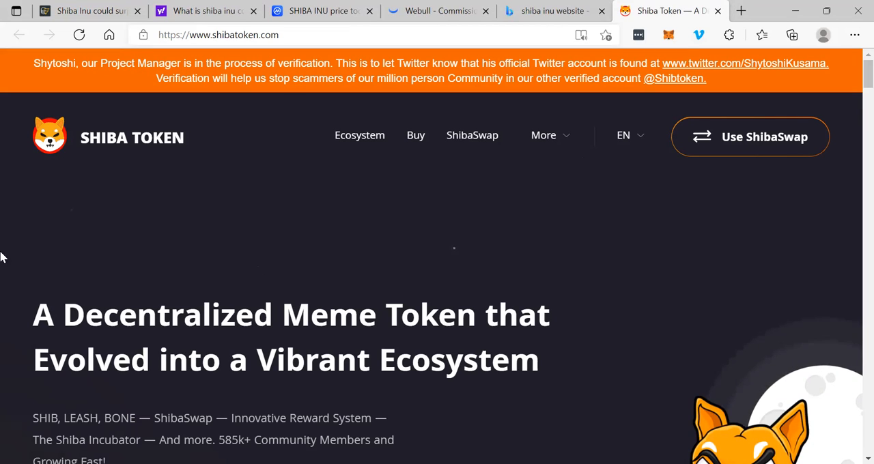
# Read down shibatoken.com past the ShibaSwap how-to steps to the Art gallery and Rescue section
pyautogui.scroll(-3)
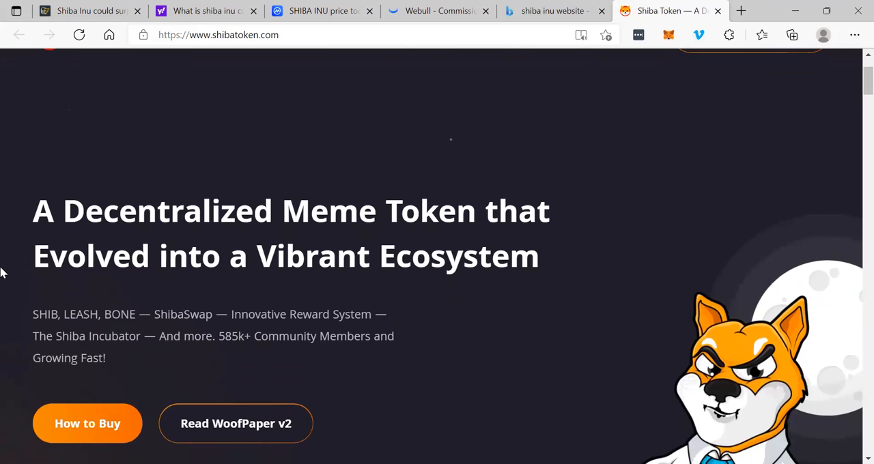
pyautogui.scroll(-3)
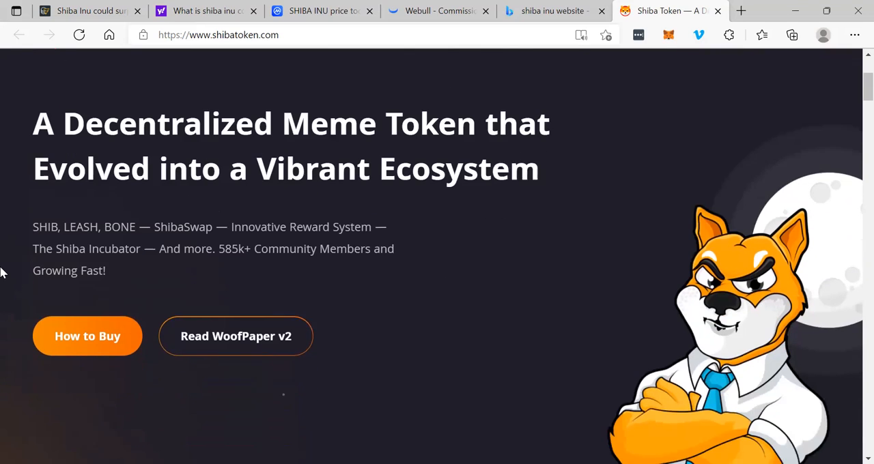
pyautogui.scroll(-3)
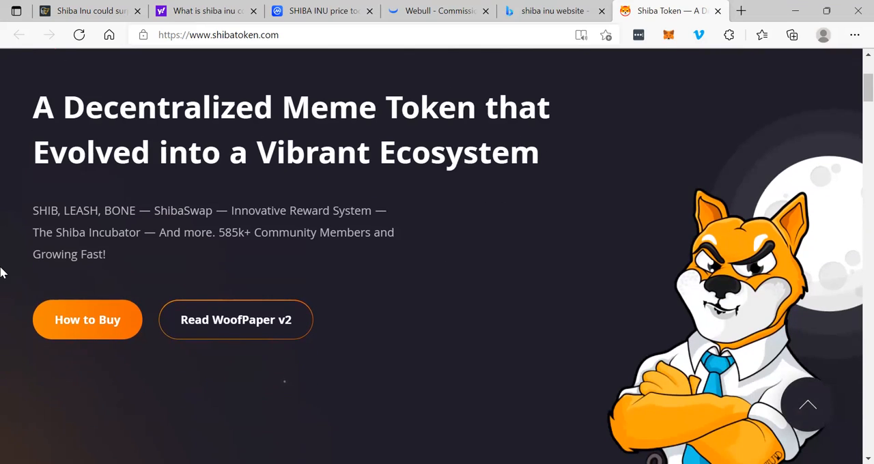
pyautogui.scroll(-3)
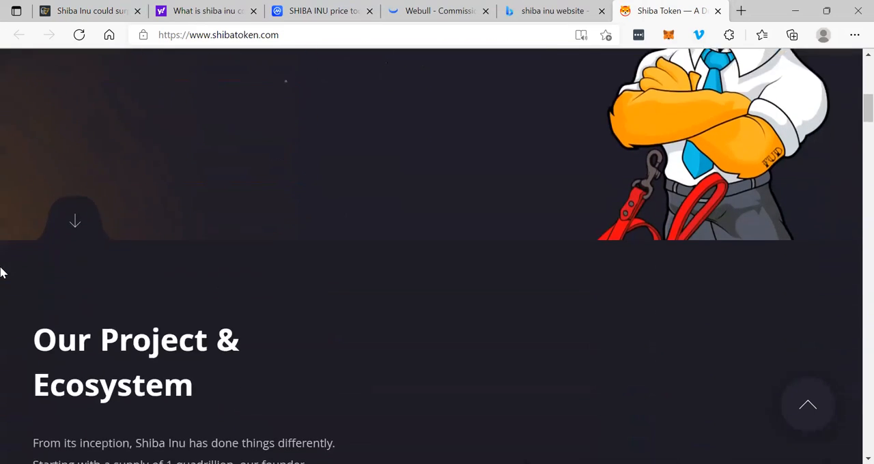
pyautogui.scroll(-3)
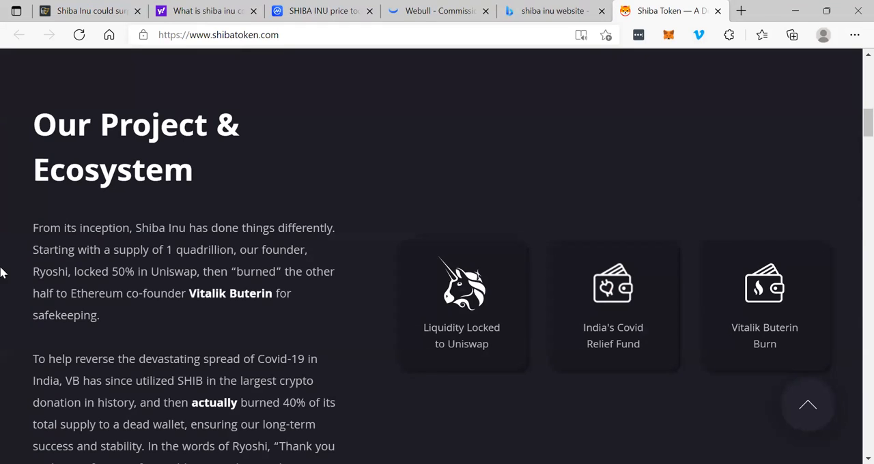
pyautogui.scroll(-3)
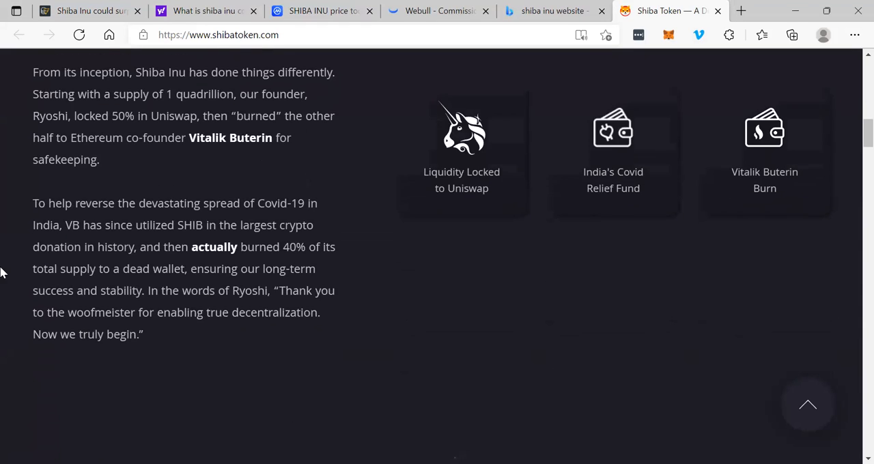
pyautogui.scroll(-3)
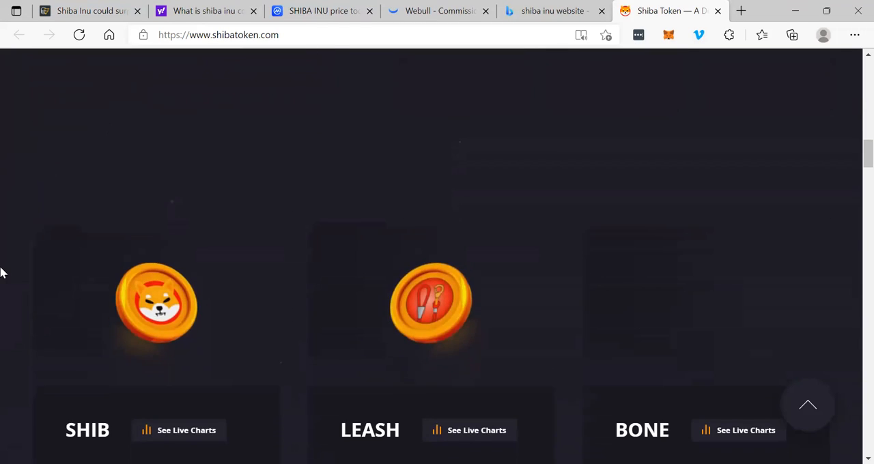
pyautogui.scroll(-3)
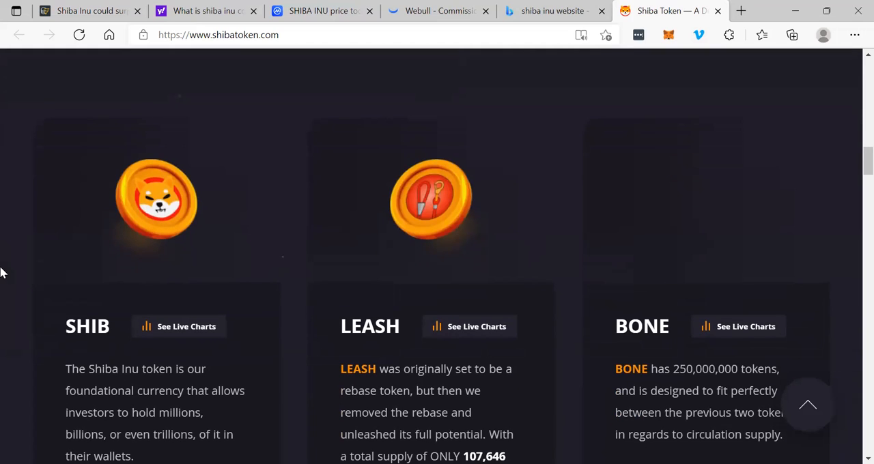
pyautogui.scroll(-3)
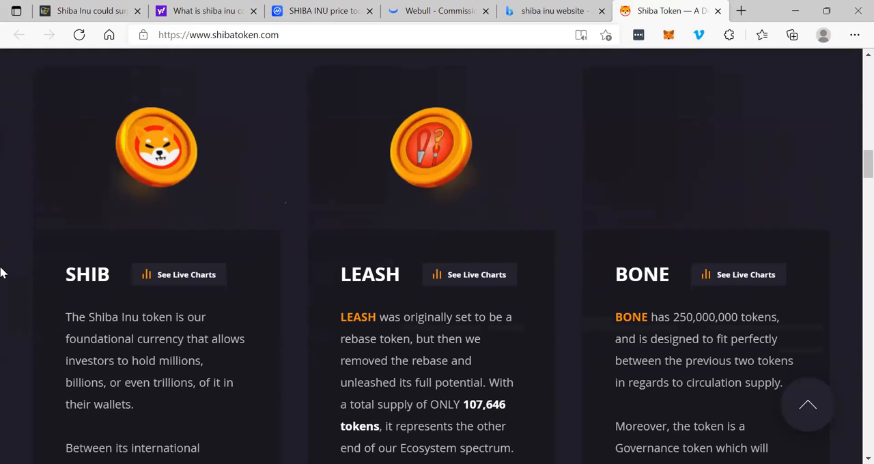
pyautogui.scroll(-3)
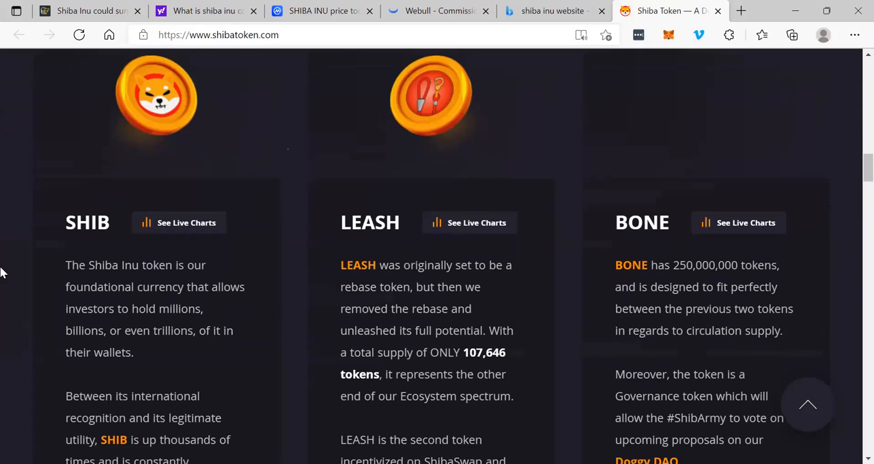
pyautogui.scroll(-3)
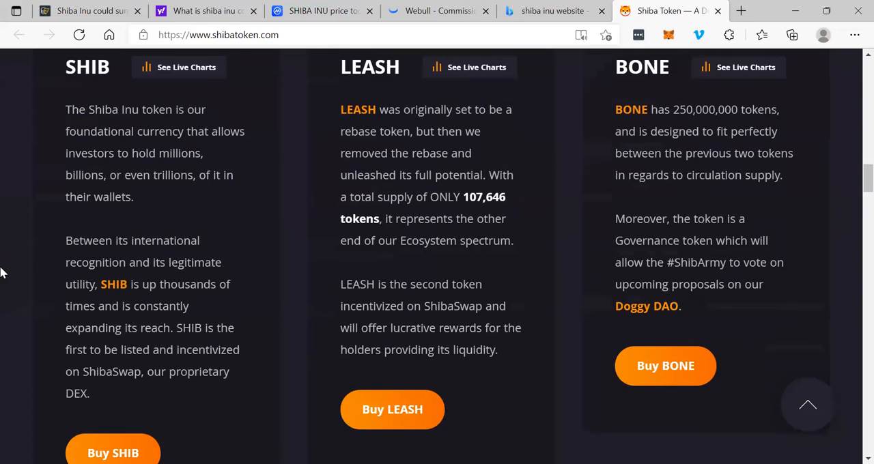
pyautogui.scroll(-3)
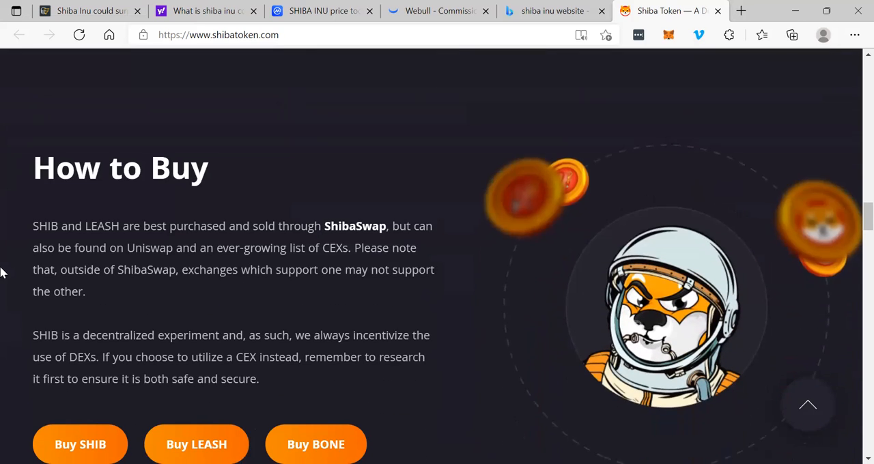
pyautogui.scroll(-3)
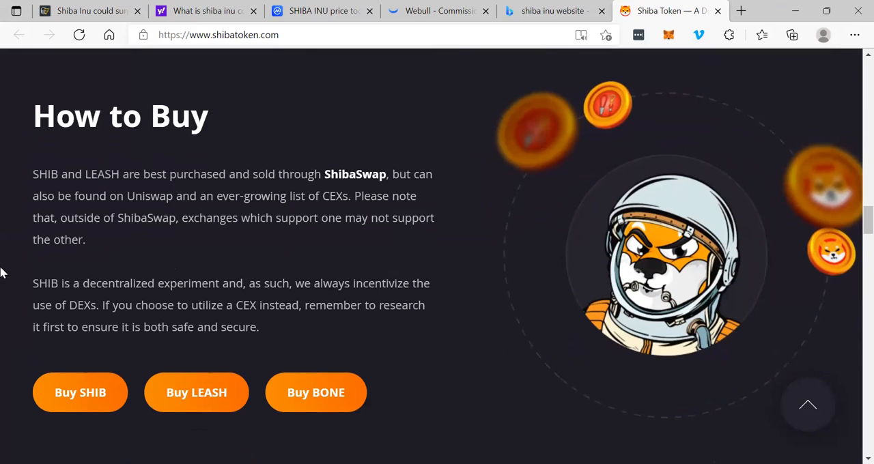
pyautogui.scroll(-3)
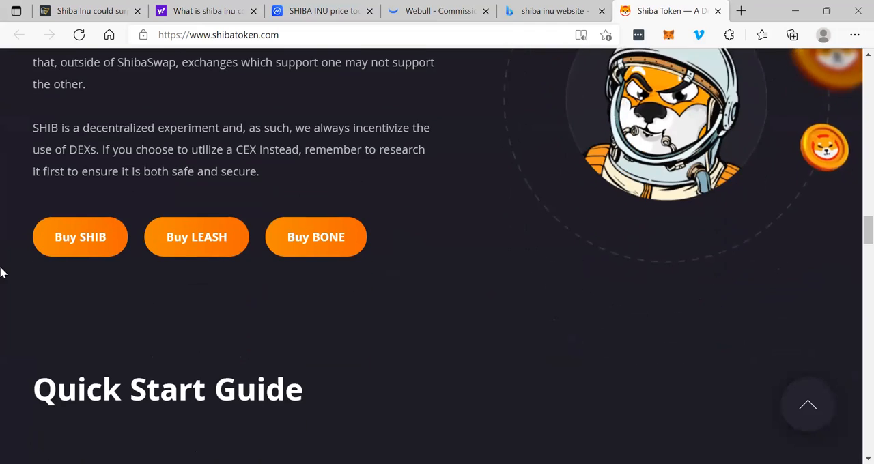
pyautogui.scroll(-3)
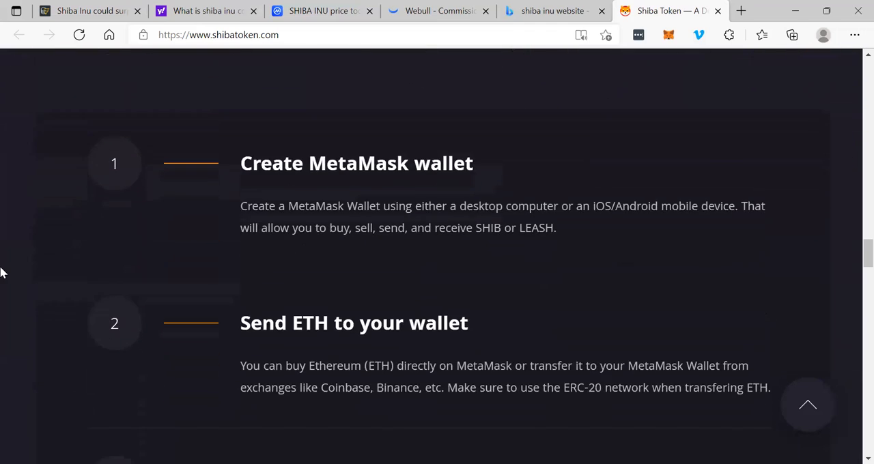
pyautogui.scroll(-3)
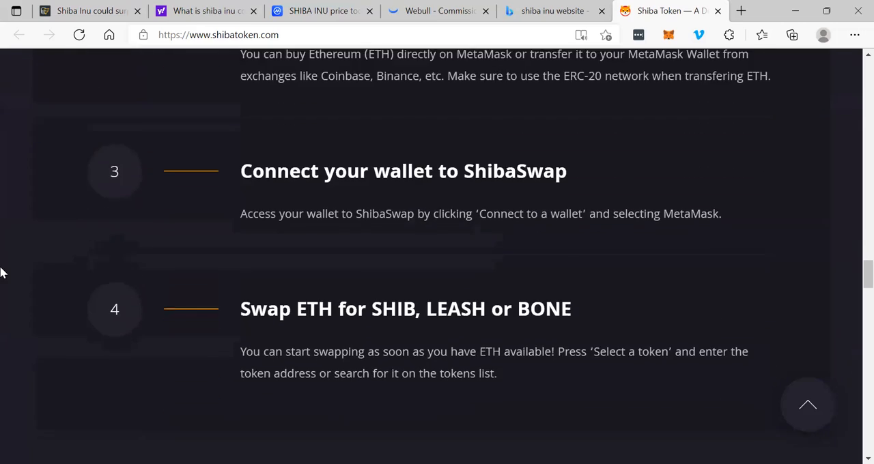
pyautogui.scroll(-3)
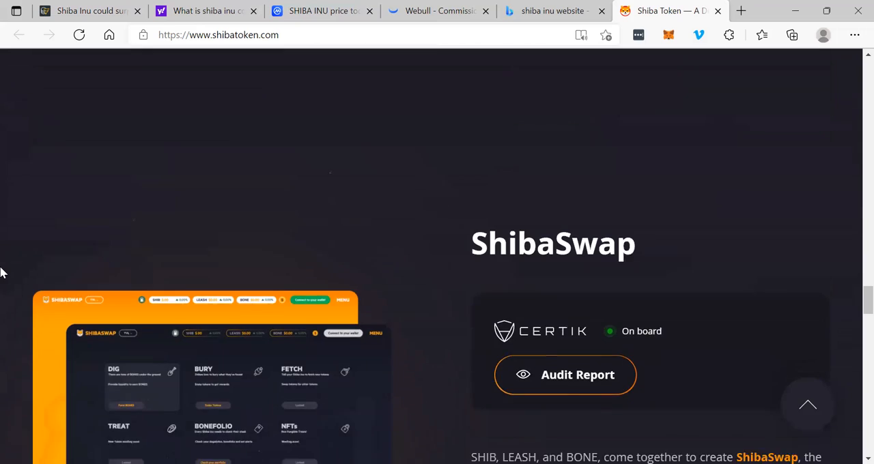
pyautogui.scroll(-3)
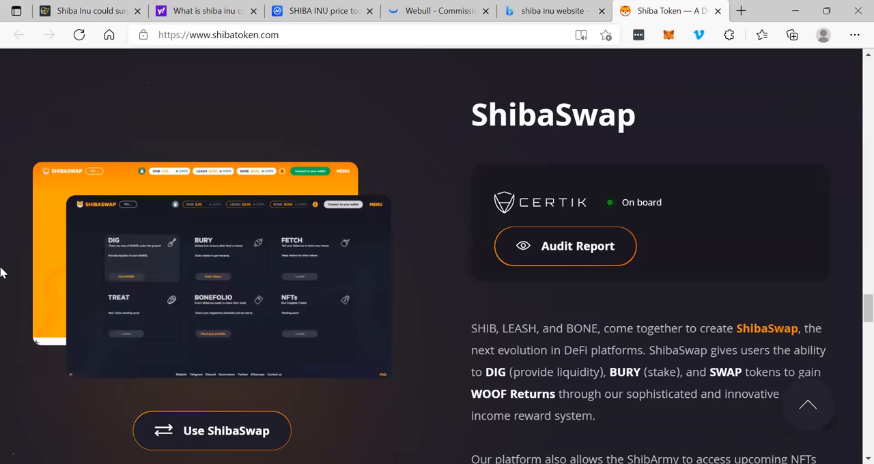
pyautogui.scroll(-3)
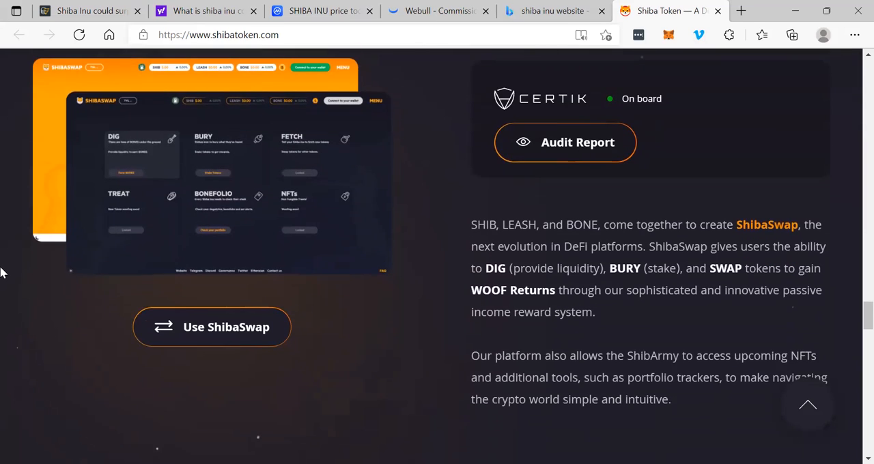
pyautogui.scroll(-3)
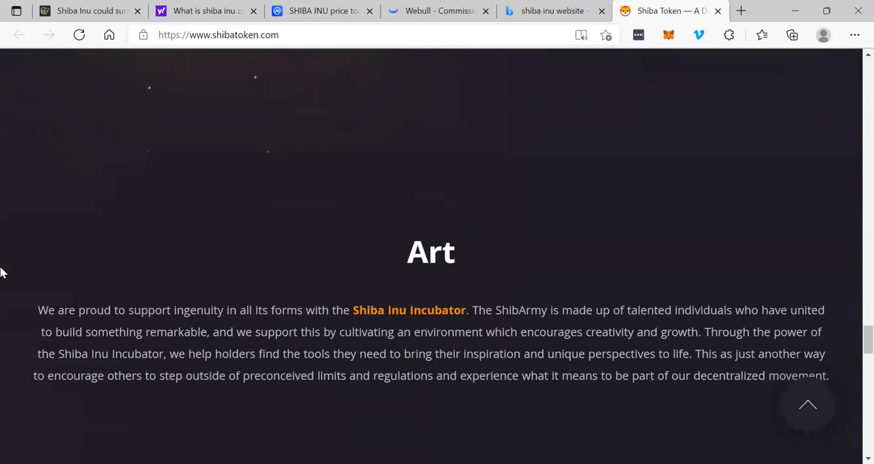
pyautogui.scroll(-3)
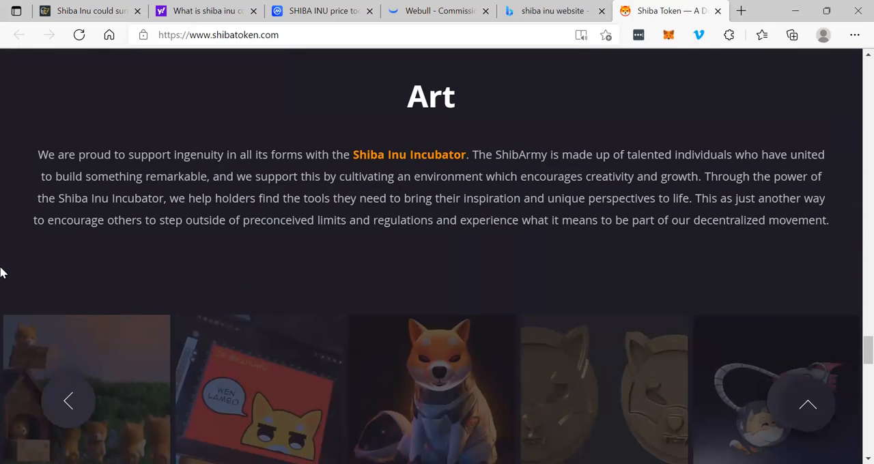
pyautogui.scroll(-3)
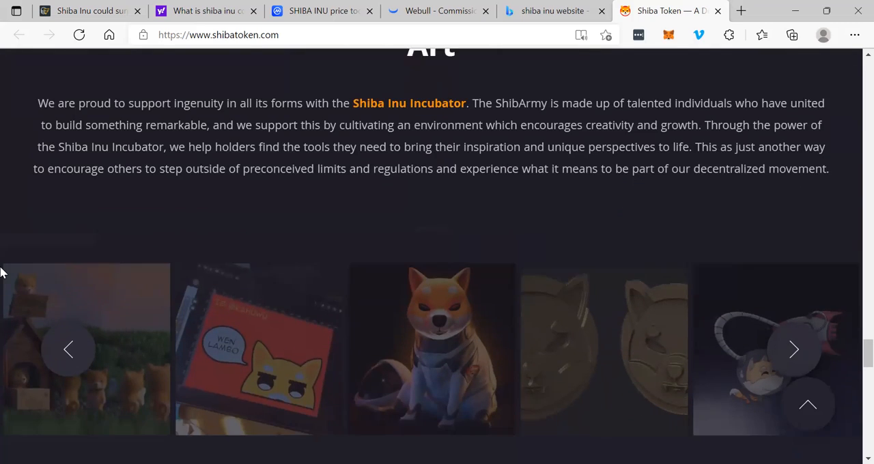
pyautogui.scroll(-3)
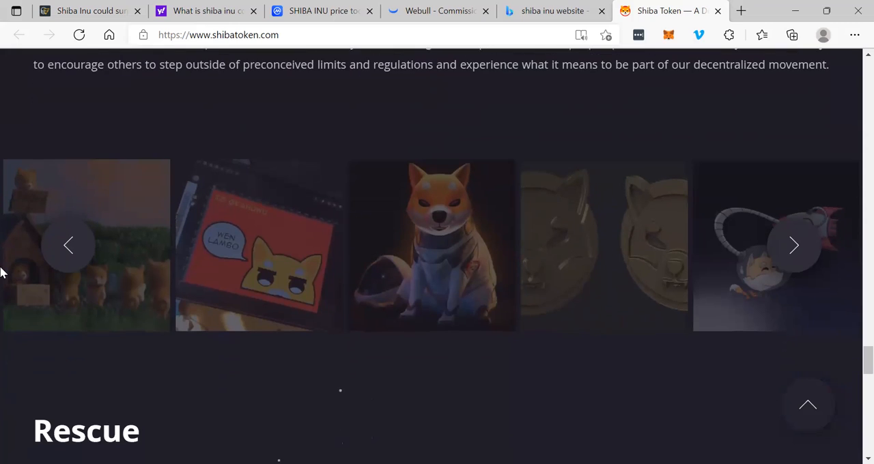
pyautogui.moveTo(244, 255)
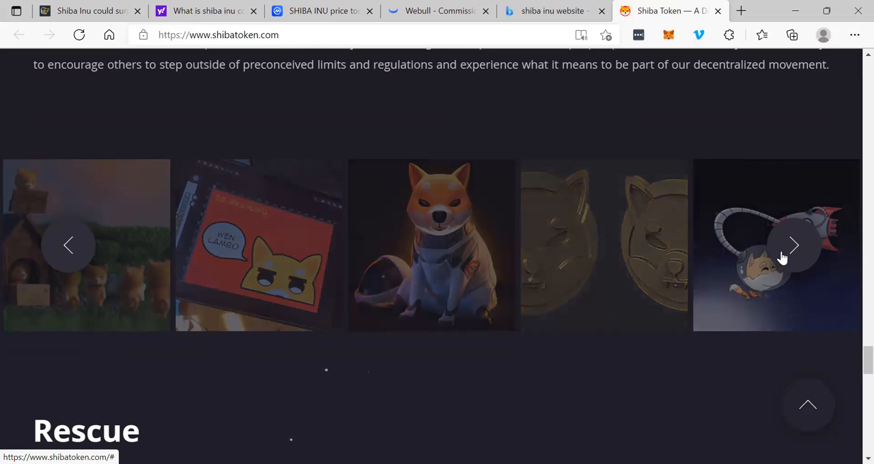
# Page the Art carousel forward to its final artworks, ending on the SHIB logo
pyautogui.click(794, 246)
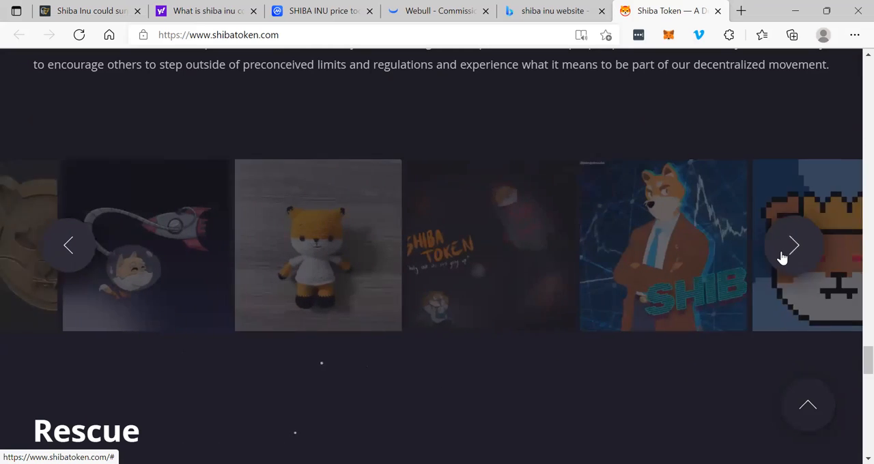
pyautogui.click(794, 246)
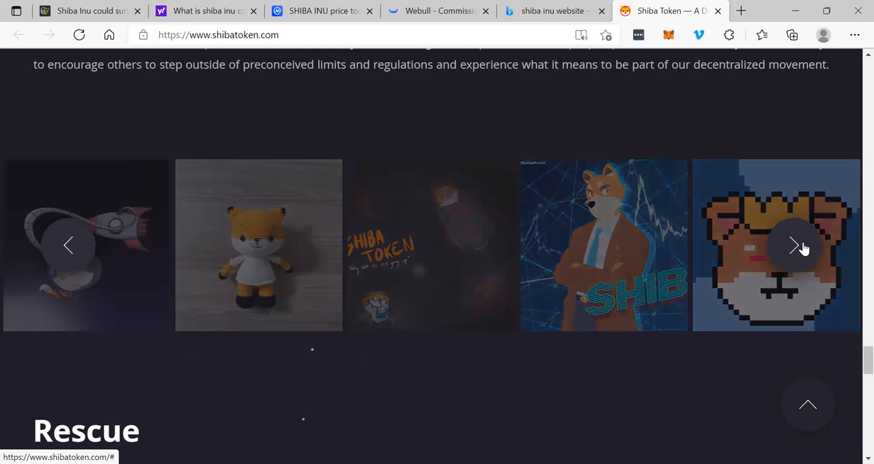
pyautogui.click(794, 245)
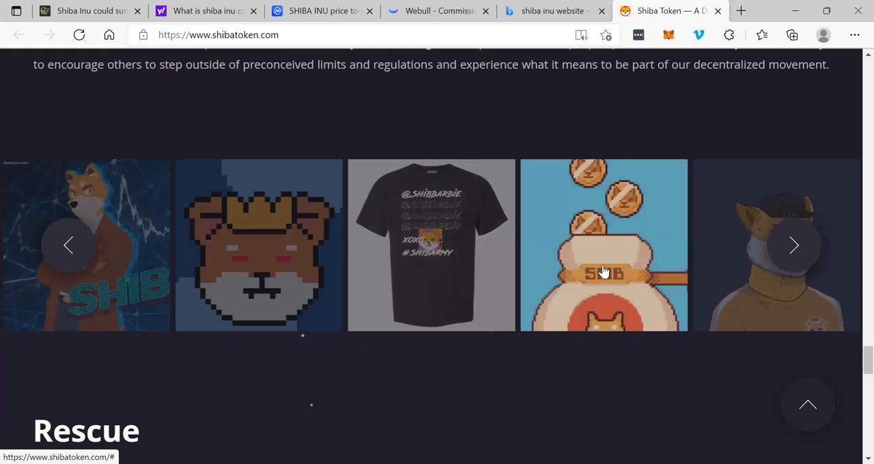
pyautogui.click(794, 245)
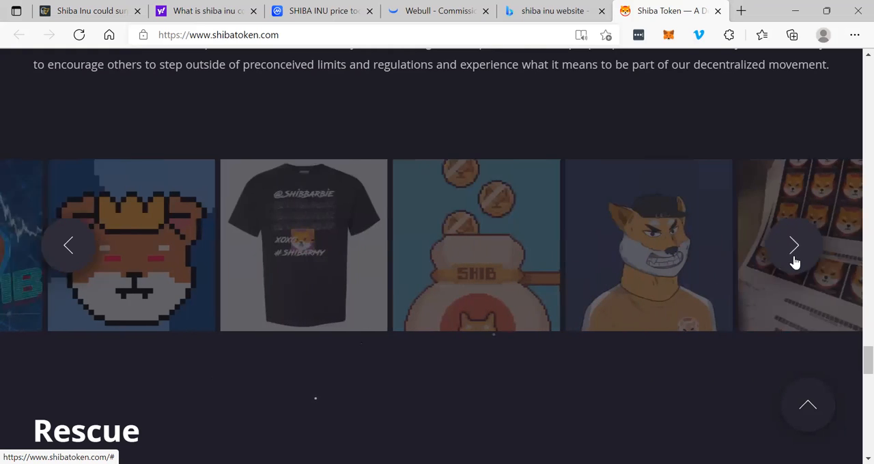
pyautogui.click(795, 246)
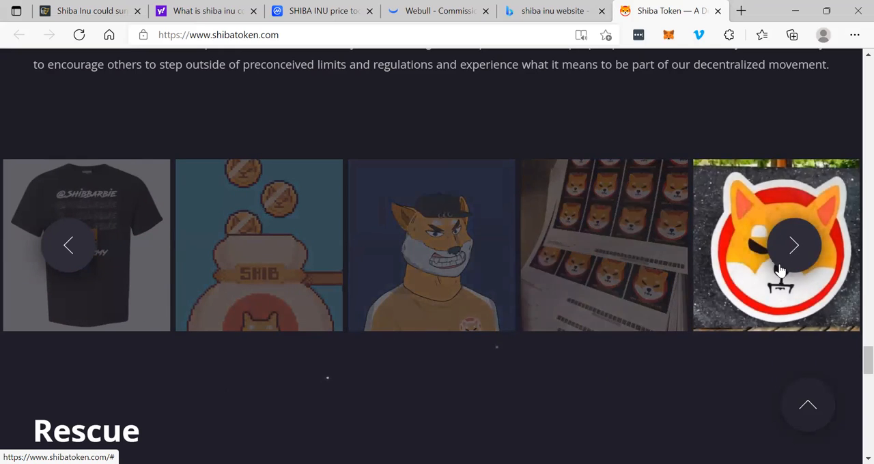
pyautogui.click(794, 246)
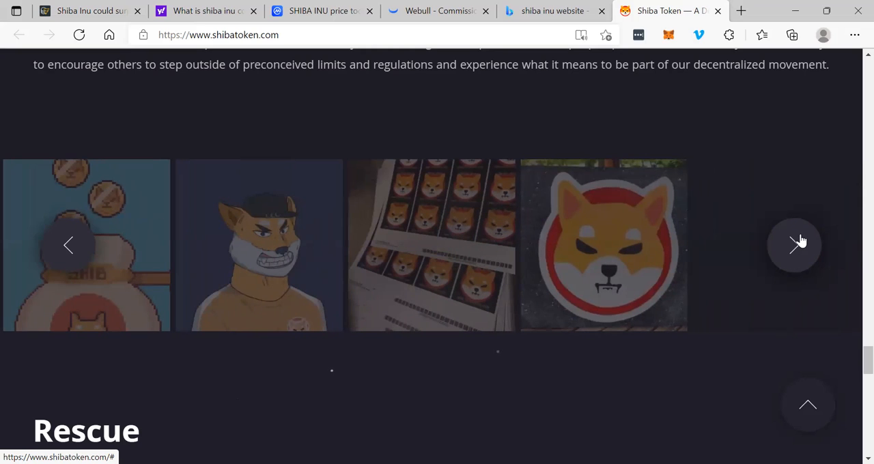
pyautogui.moveTo(795, 287)
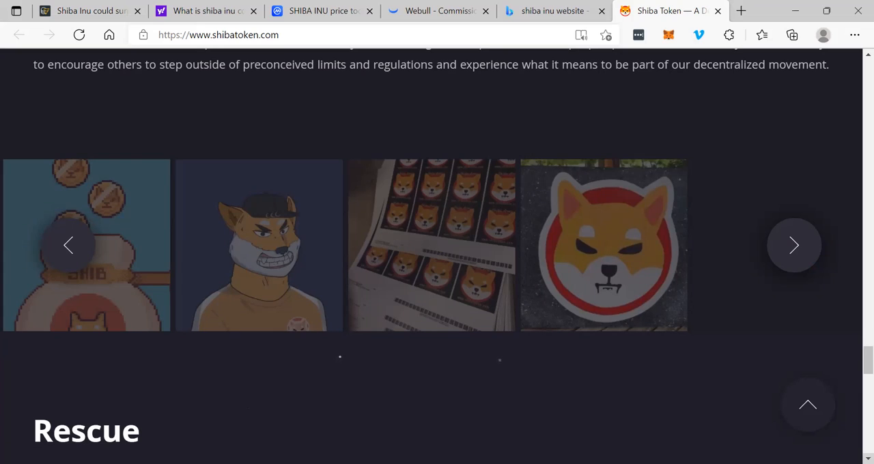
# Read down past Rescue and Community to the Telegram, Twitter, Reddit, Discord and Instagram links
pyautogui.scroll(-3)
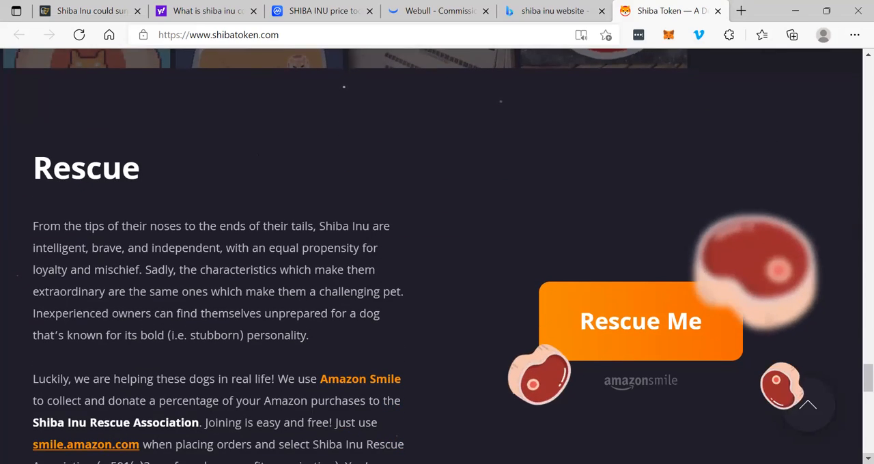
pyautogui.scroll(-3)
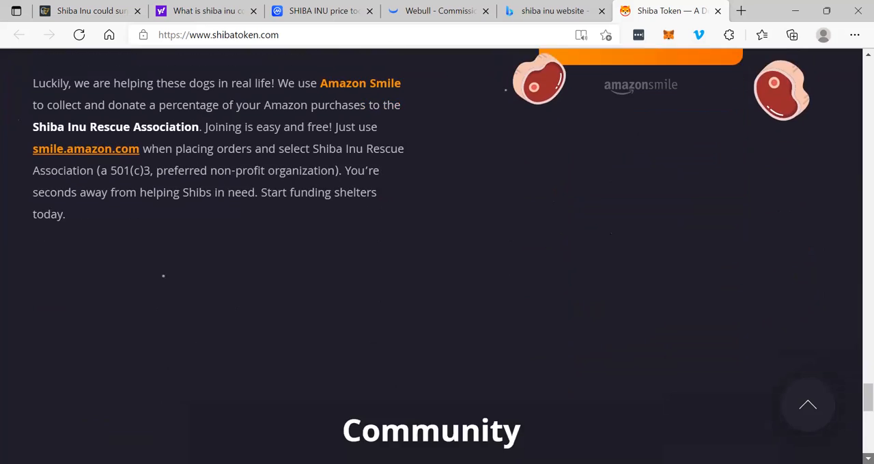
pyautogui.scroll(-3)
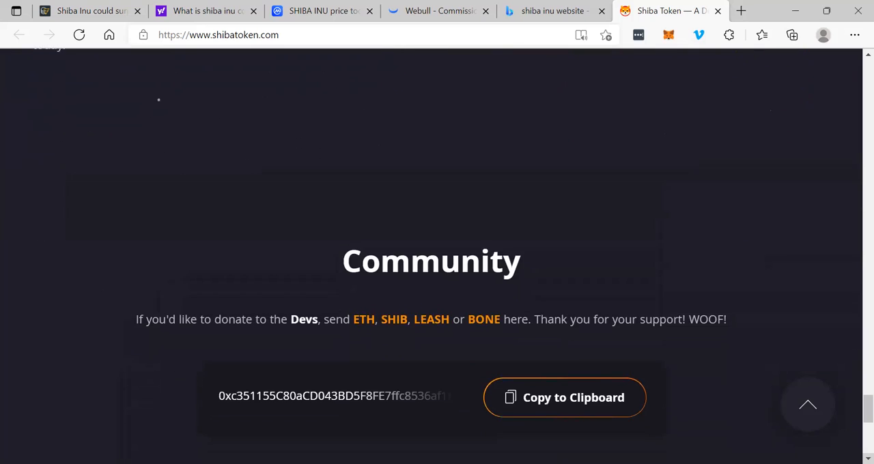
pyautogui.scroll(-3)
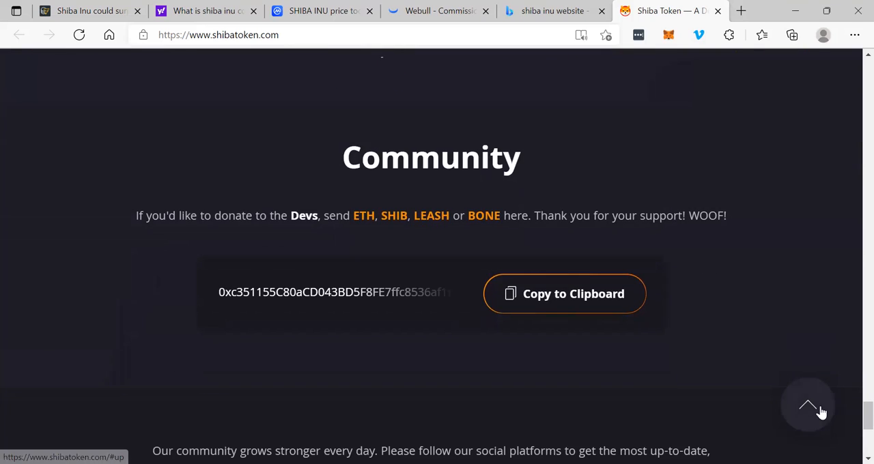
pyautogui.scroll(-3)
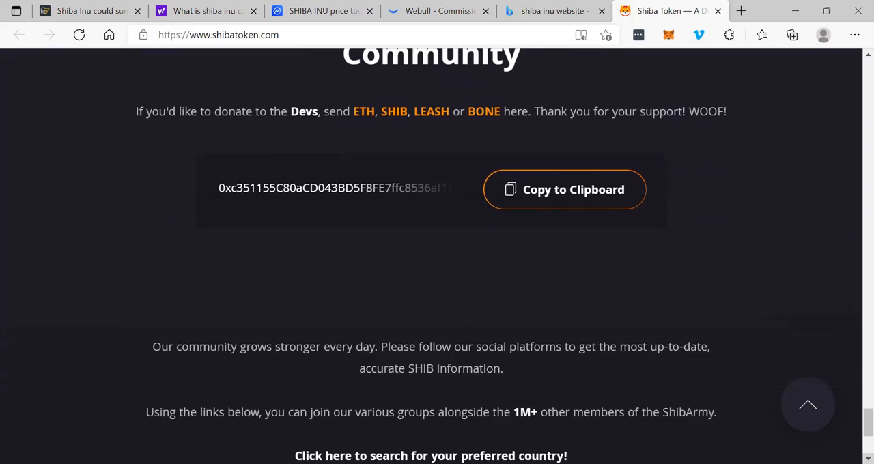
pyautogui.scroll(-3)
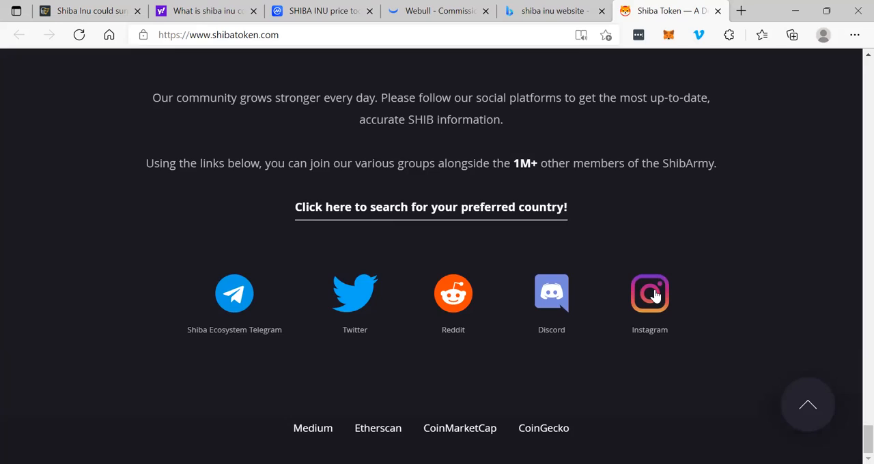
# Open Shiba Token's official Instagram and Twitter profiles, follow the Twitter account, and return to the site
pyautogui.click(650, 293)
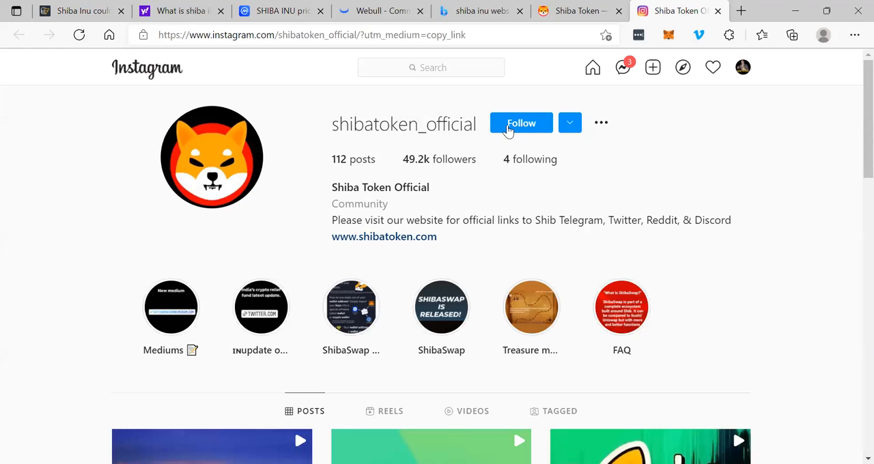
pyautogui.click(576, 11)
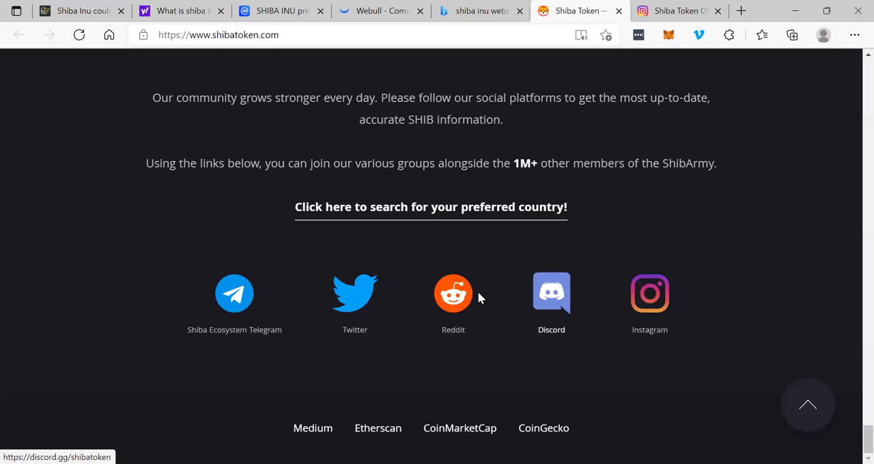
pyautogui.click(355, 294)
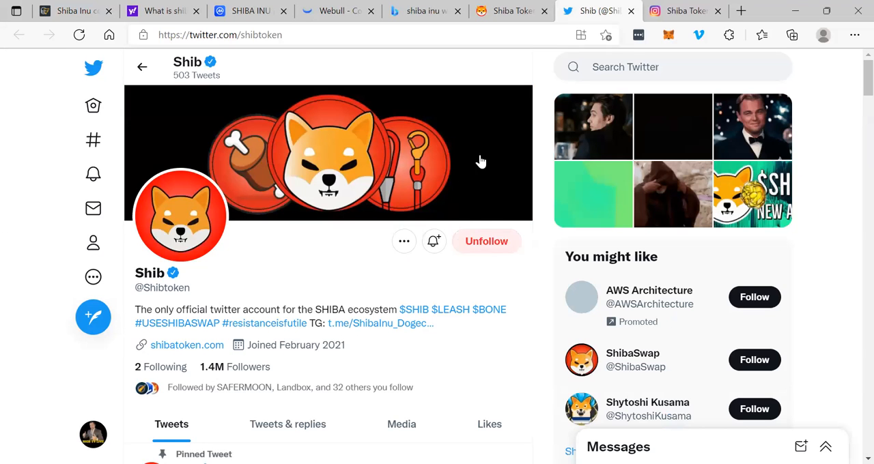
pyautogui.click(486, 242)
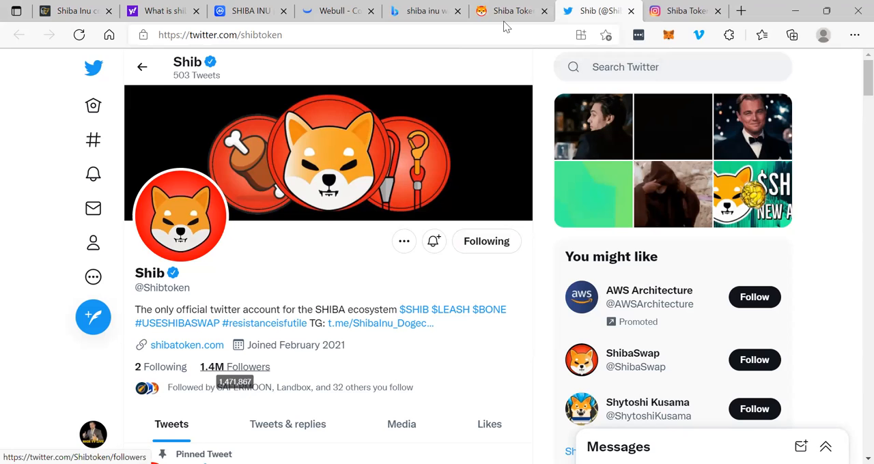
pyautogui.click(509, 11)
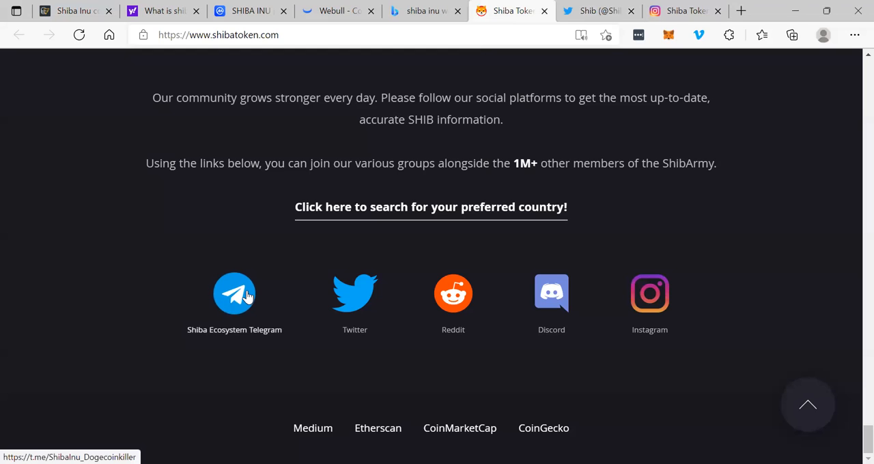
# Preview the Shiba Ecosystem Telegram channel, then return via Bing results to the Webull SHIBUSD chart
pyautogui.click(235, 294)
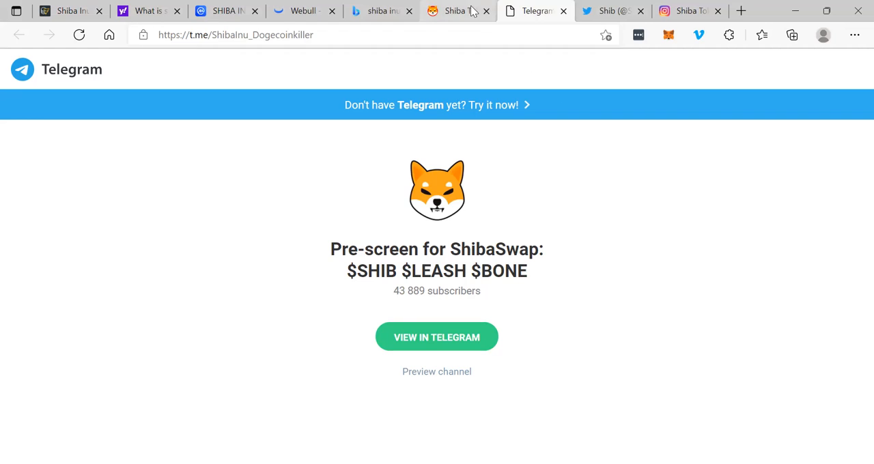
pyautogui.click(379, 11)
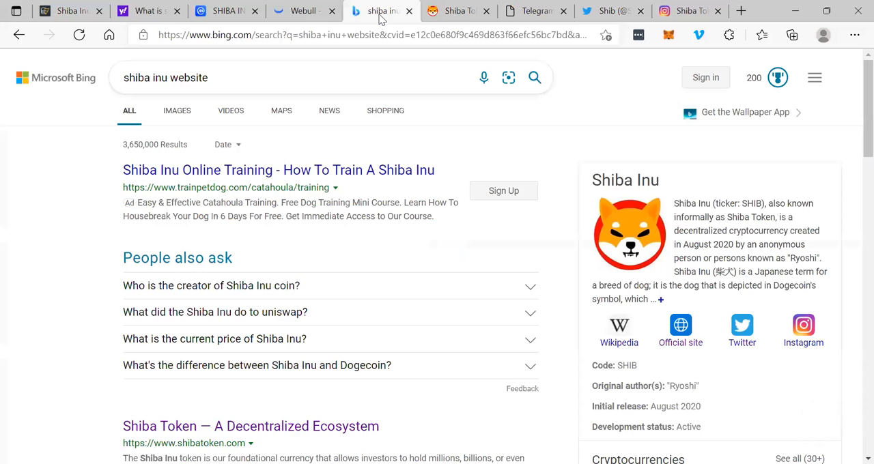
pyautogui.click(301, 11)
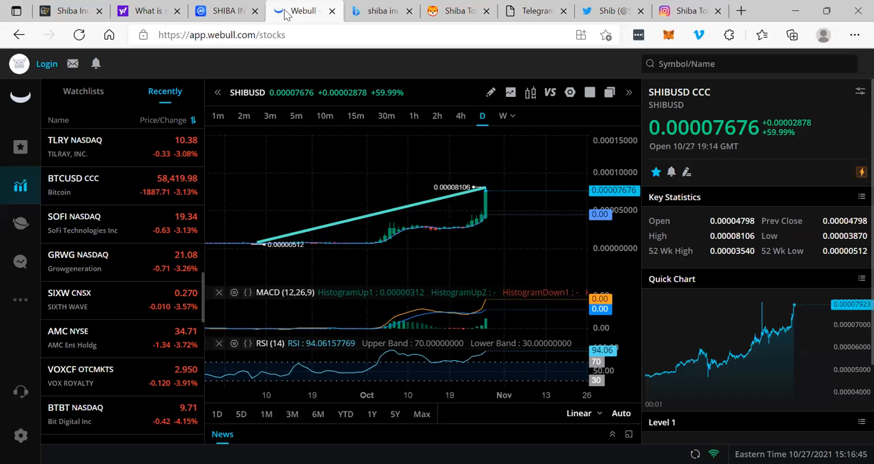
pyautogui.moveTo(540, 226)
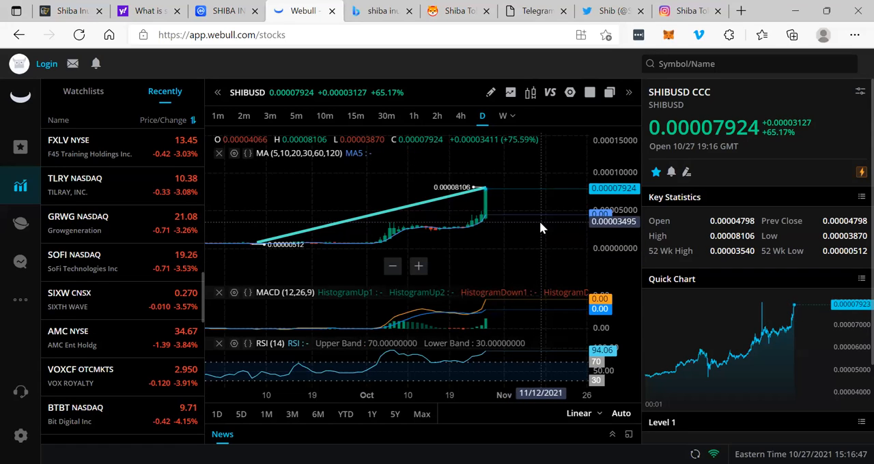